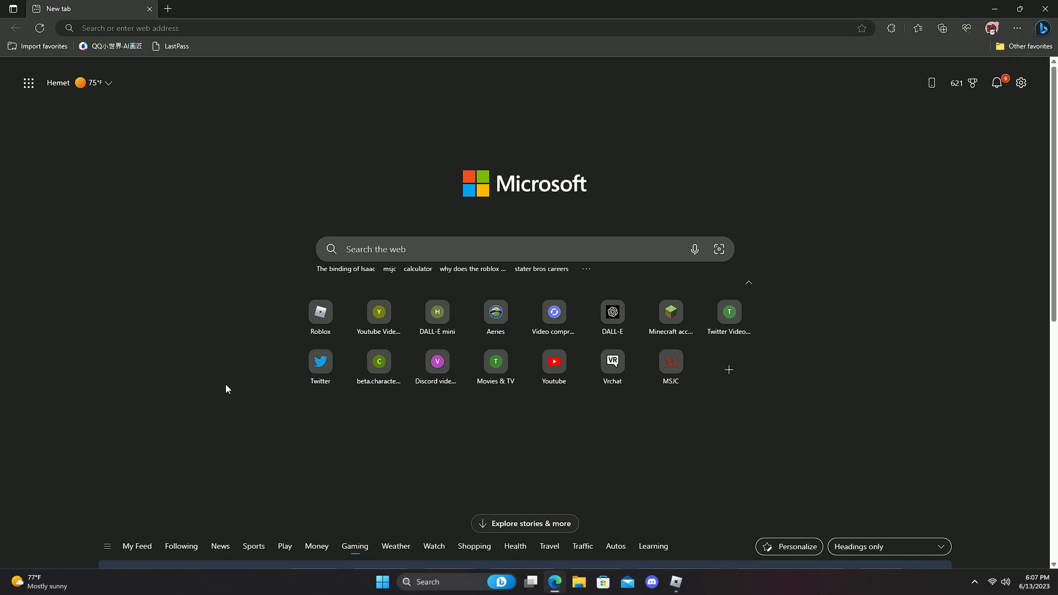
mouse_move(357, 428)
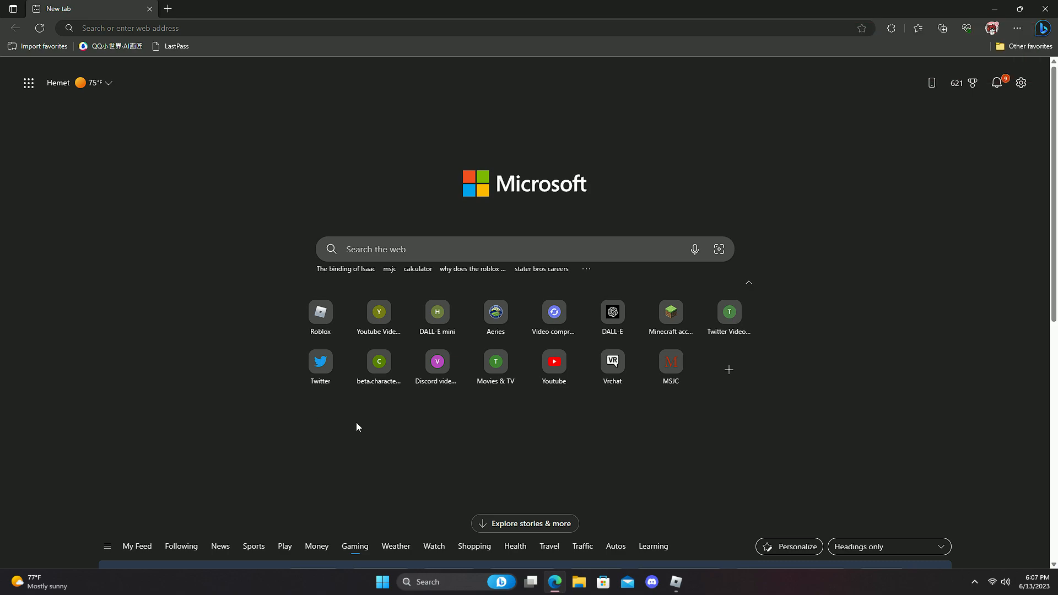
Browse the Start menu's full list of installed apps looking for Windows Security
left_click(383, 582)
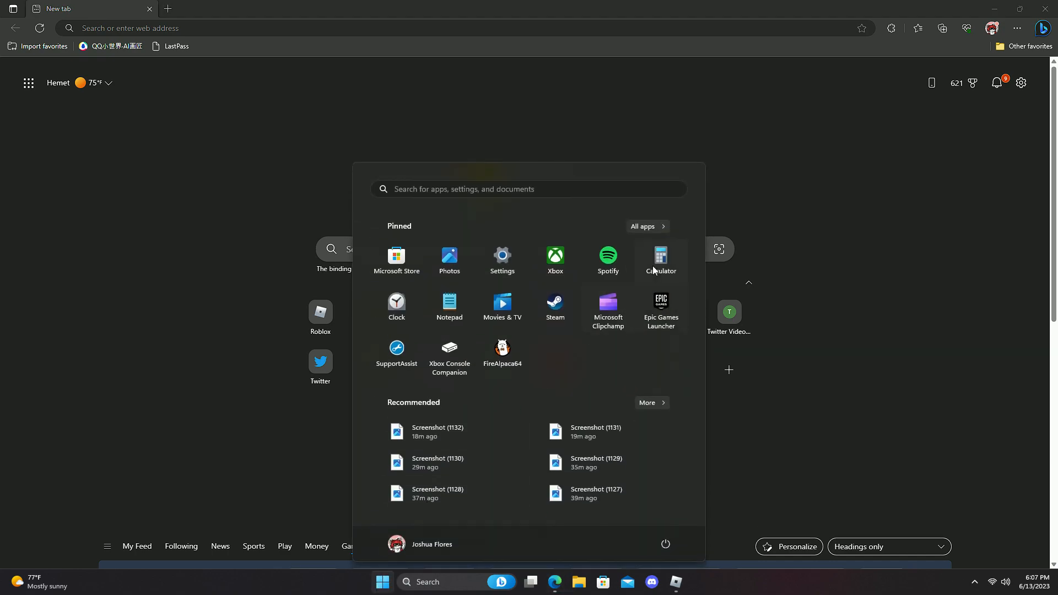
left_click(641, 226)
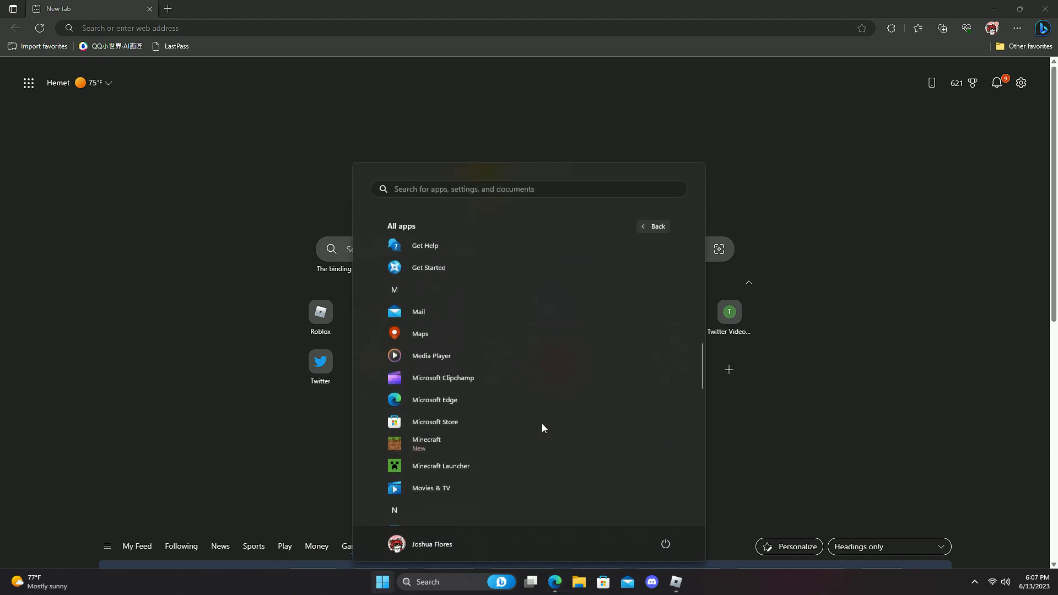
scroll("down", 3)
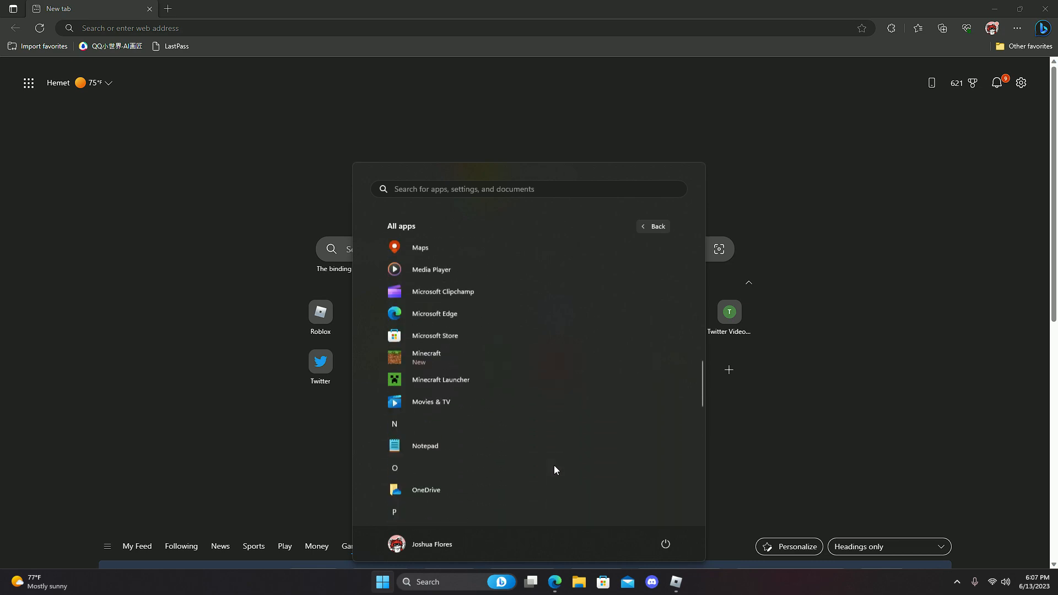
scroll("up", 3)
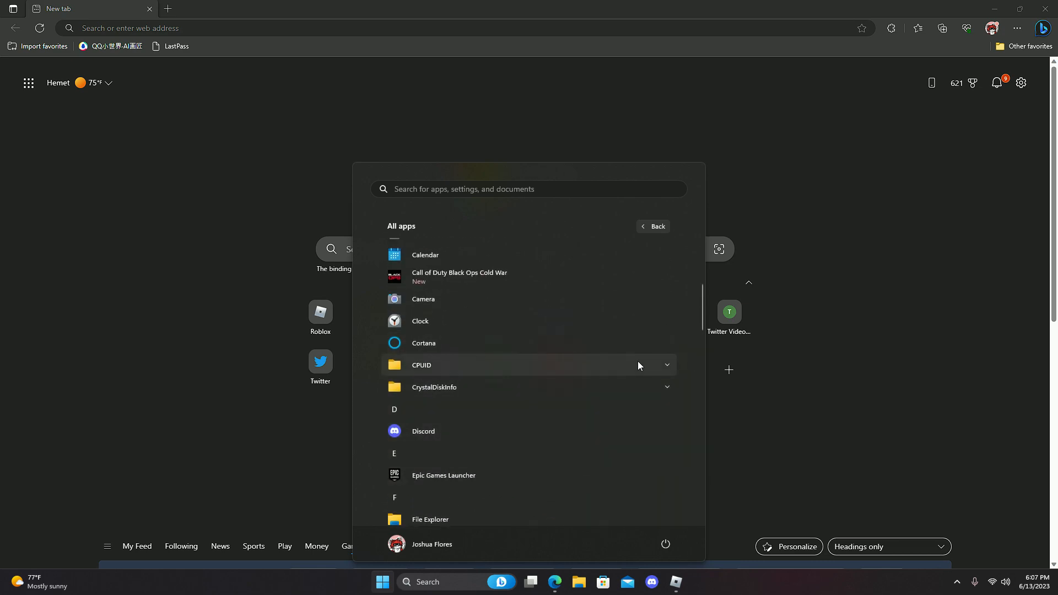
scroll("down", 3)
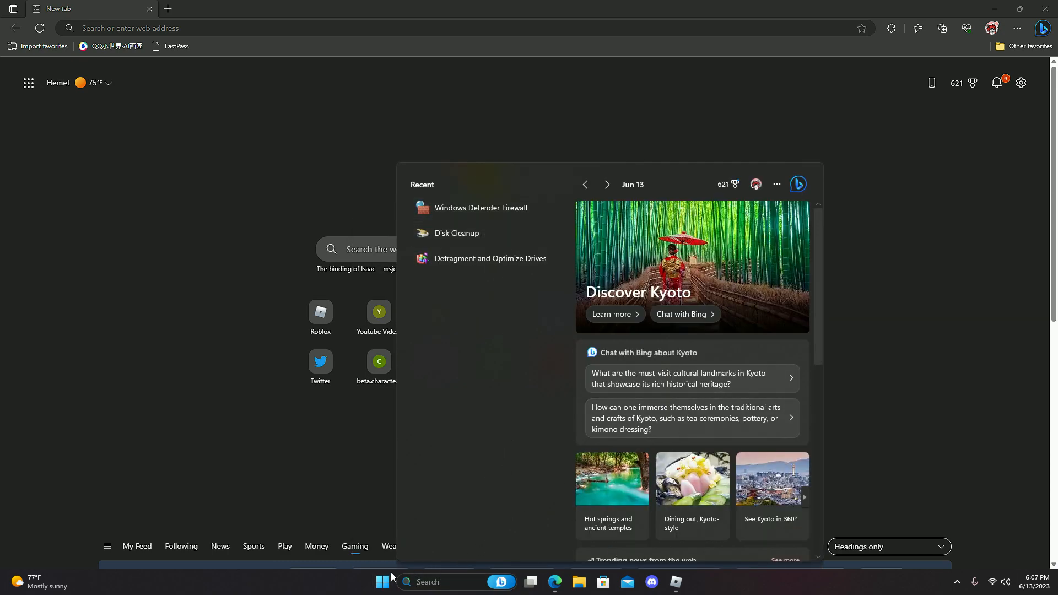
left_click(382, 581)
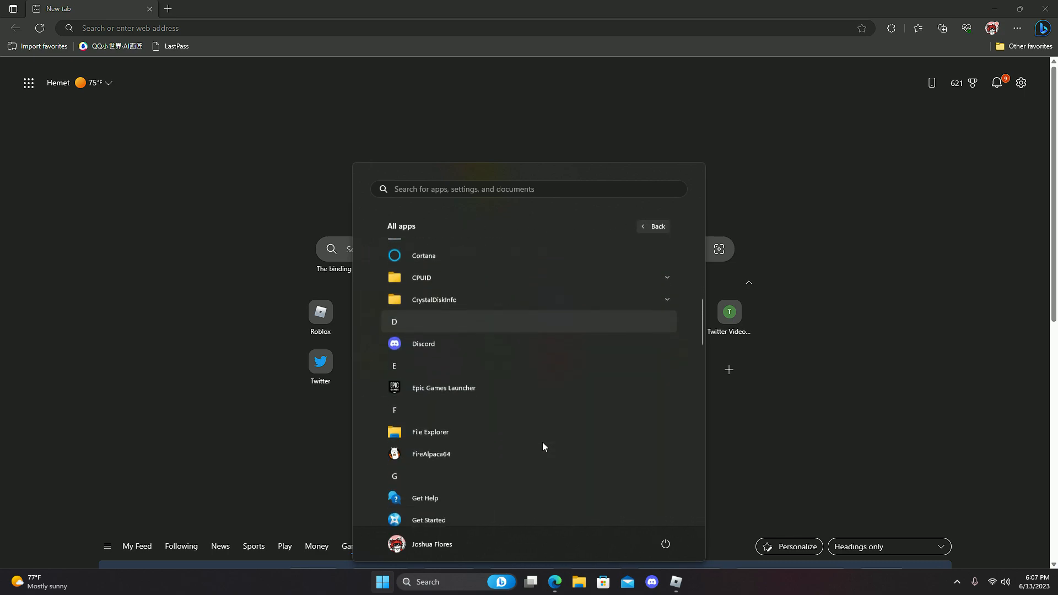
scroll("down", 3)
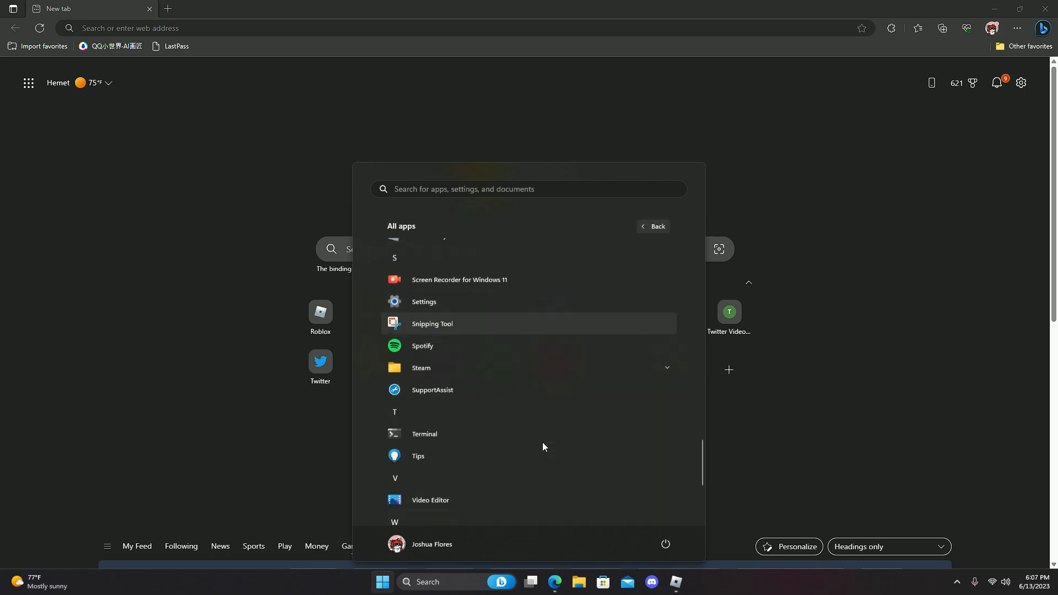
scroll("up", 3)
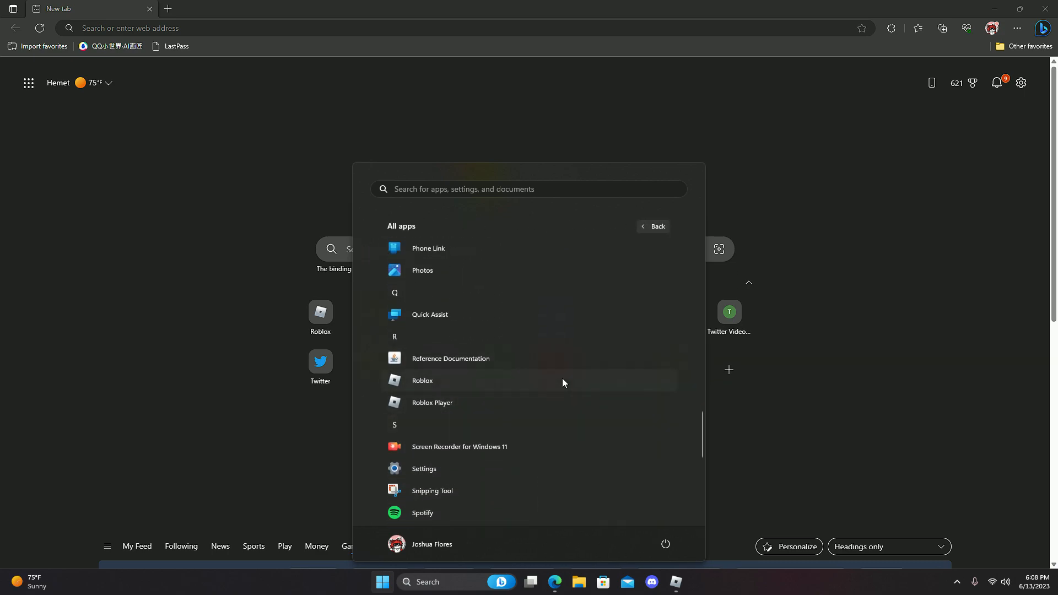
mouse_move(581, 358)
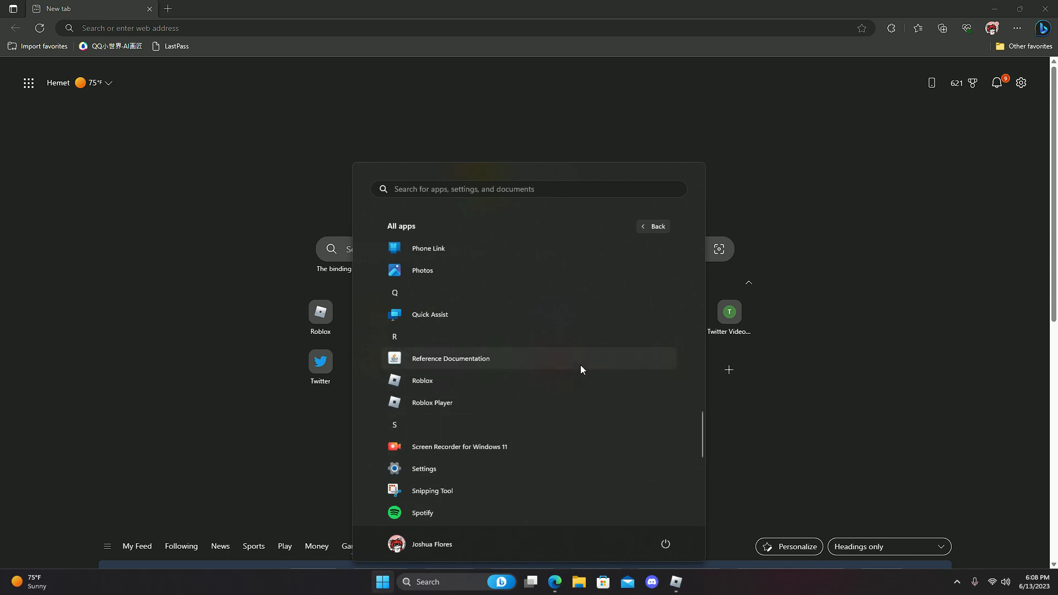
mouse_move(571, 314)
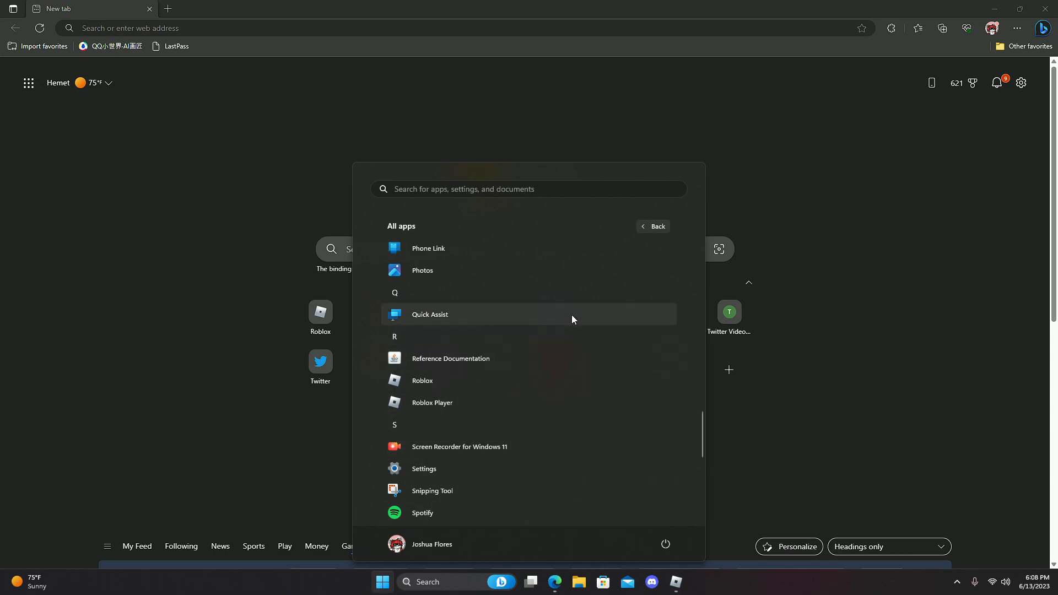
mouse_move(708, 324)
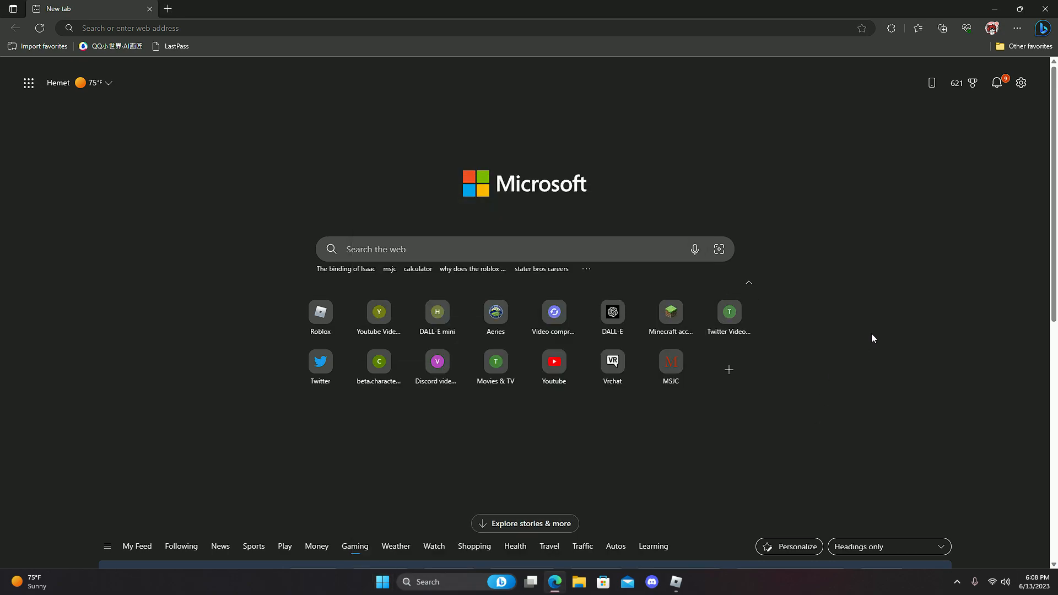
mouse_move(892, 326)
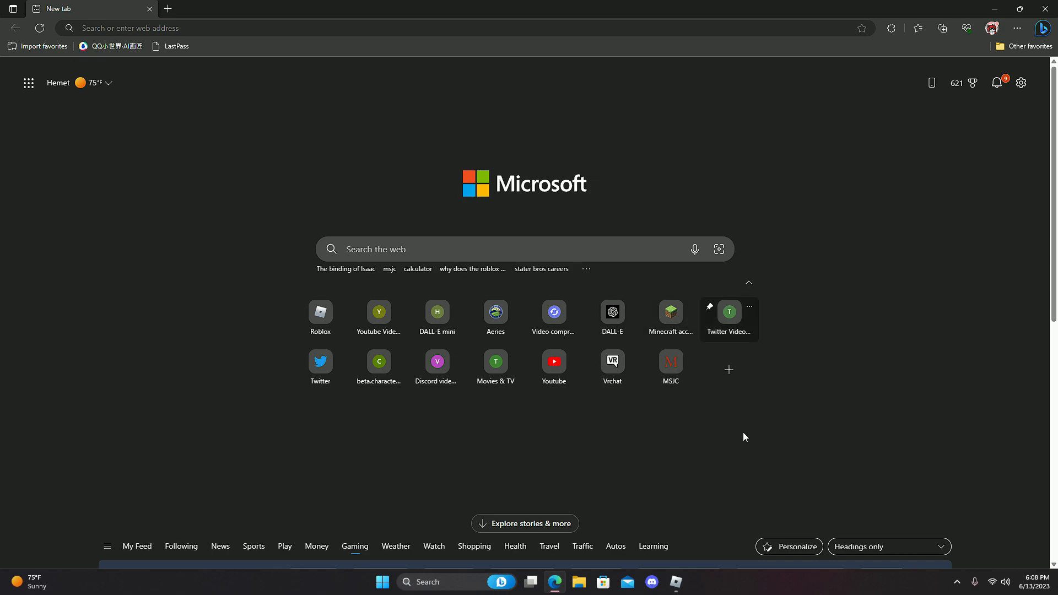
mouse_move(620, 496)
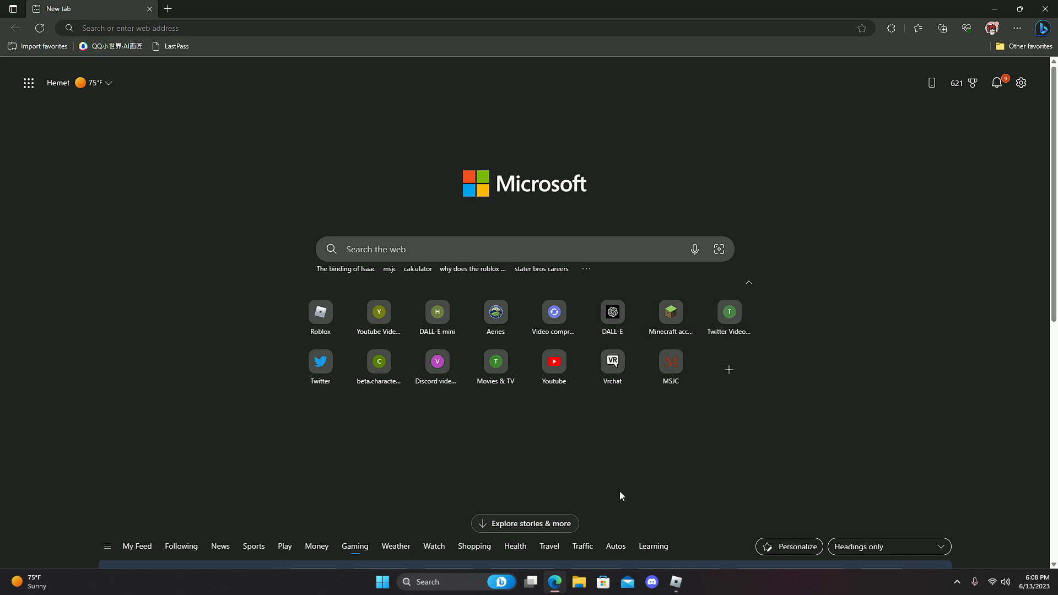
mouse_move(124, 435)
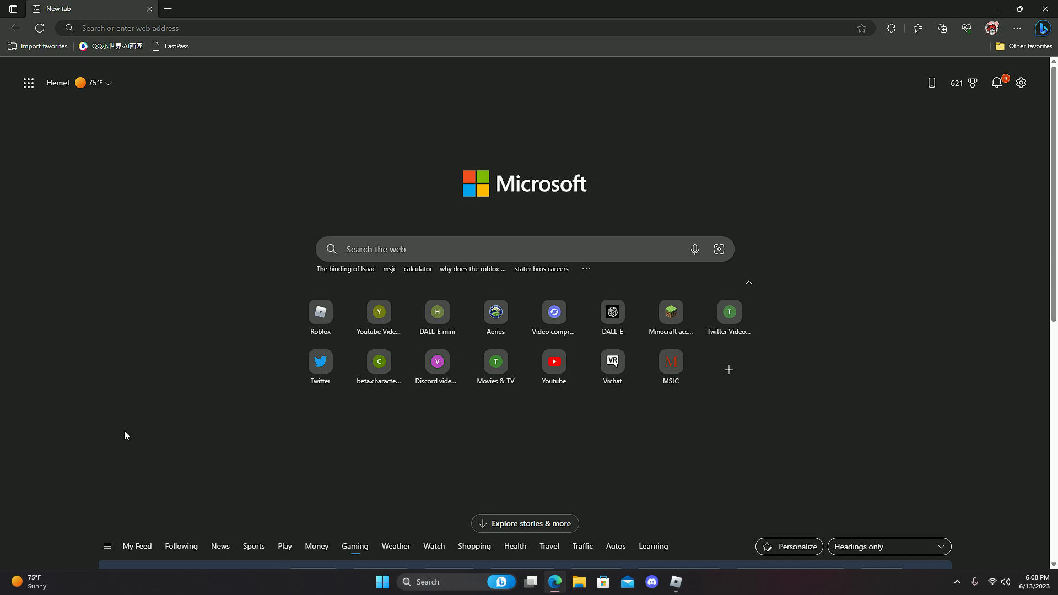
mouse_move(862, 386)
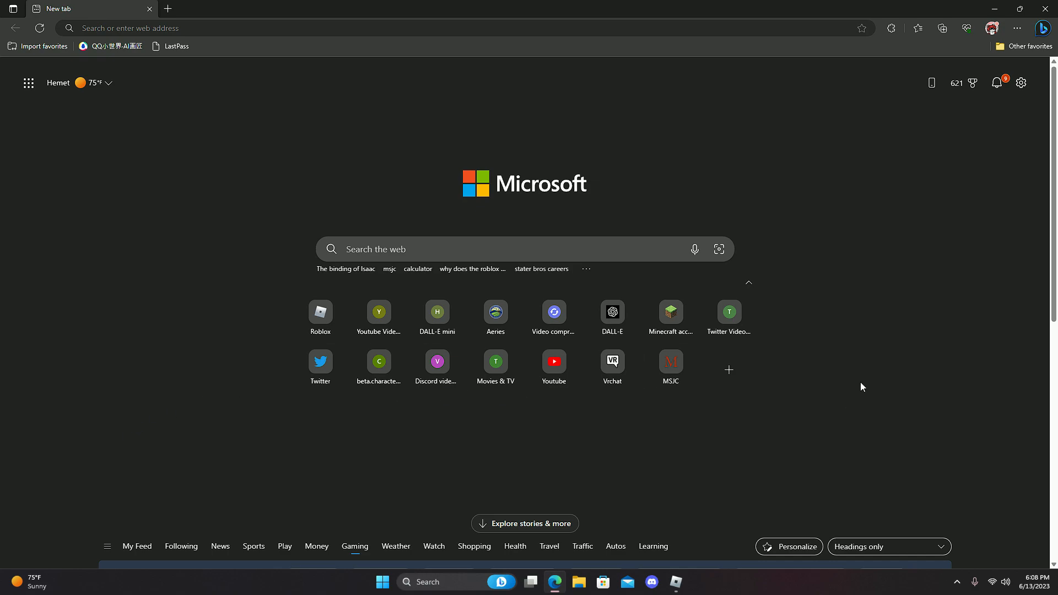
mouse_move(708, 559)
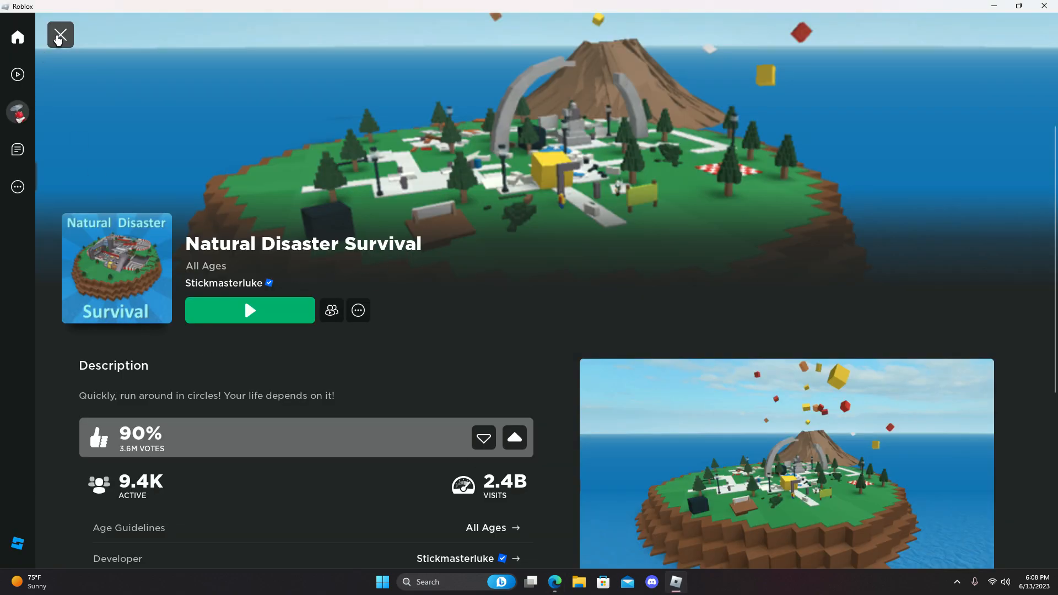
Close the Natural Disaster Survival page and launch Windows Security from the hidden tray icons
left_click(60, 34)
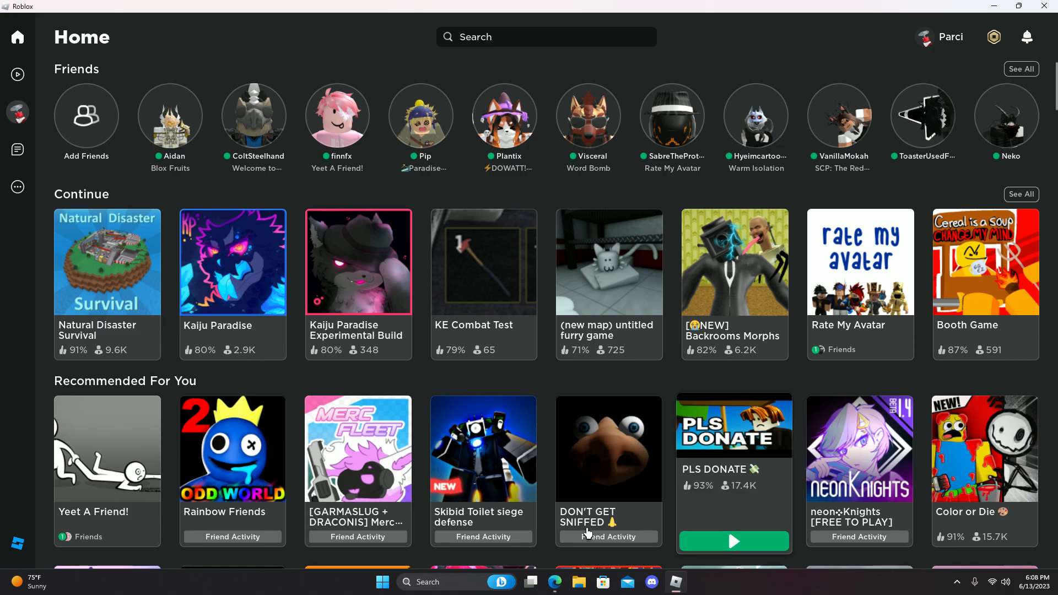
left_click(554, 582)
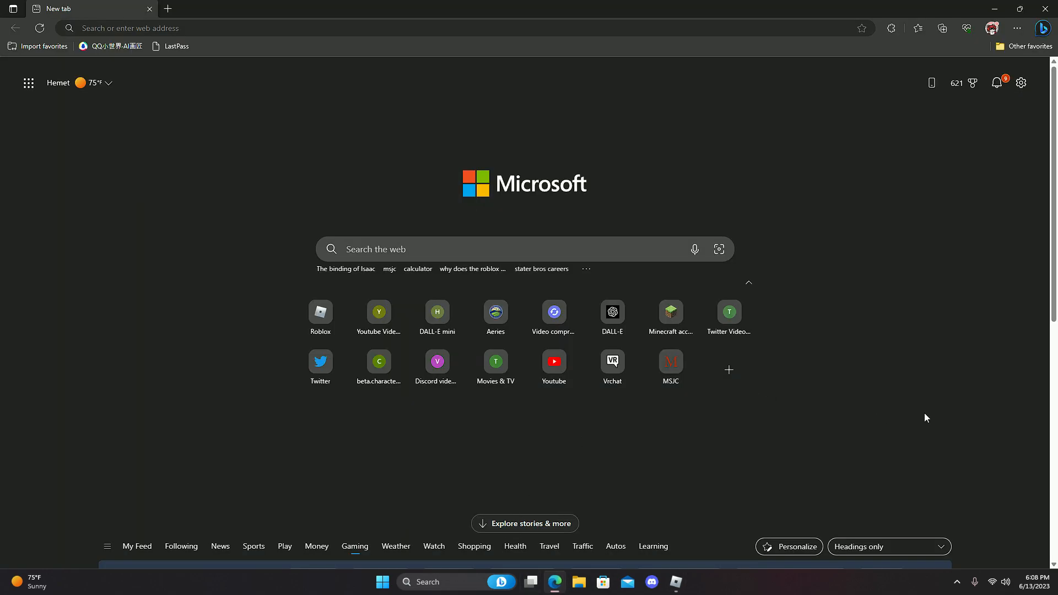
left_click(956, 582)
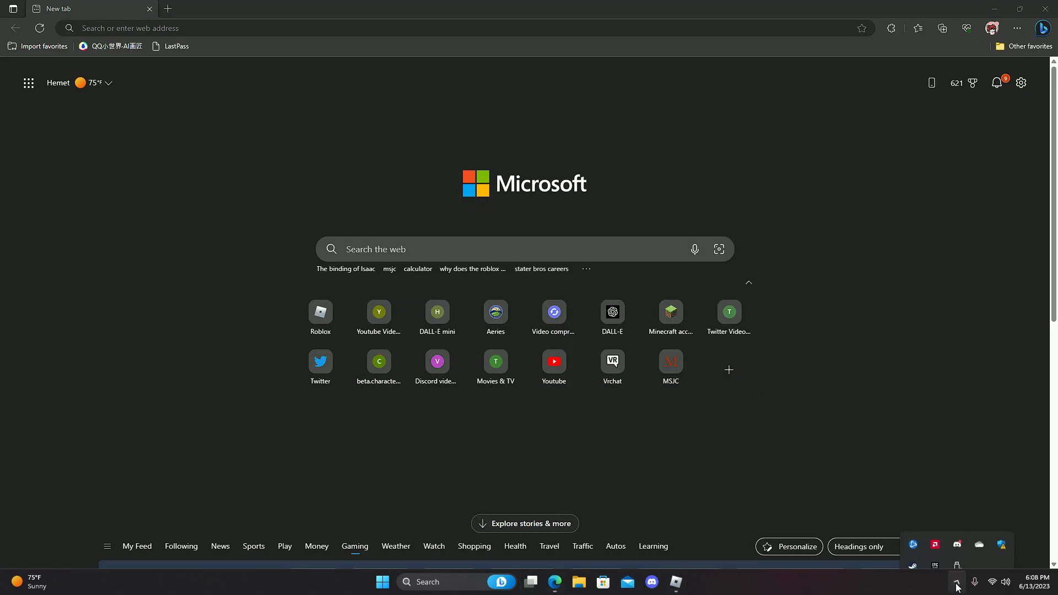
mouse_move(1001, 527)
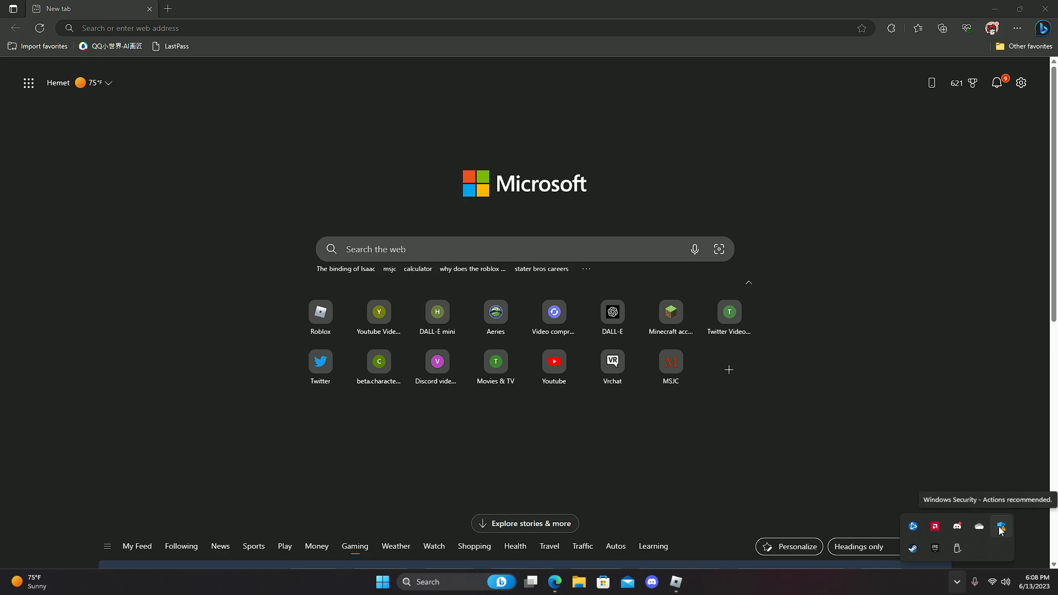
mouse_move(983, 561)
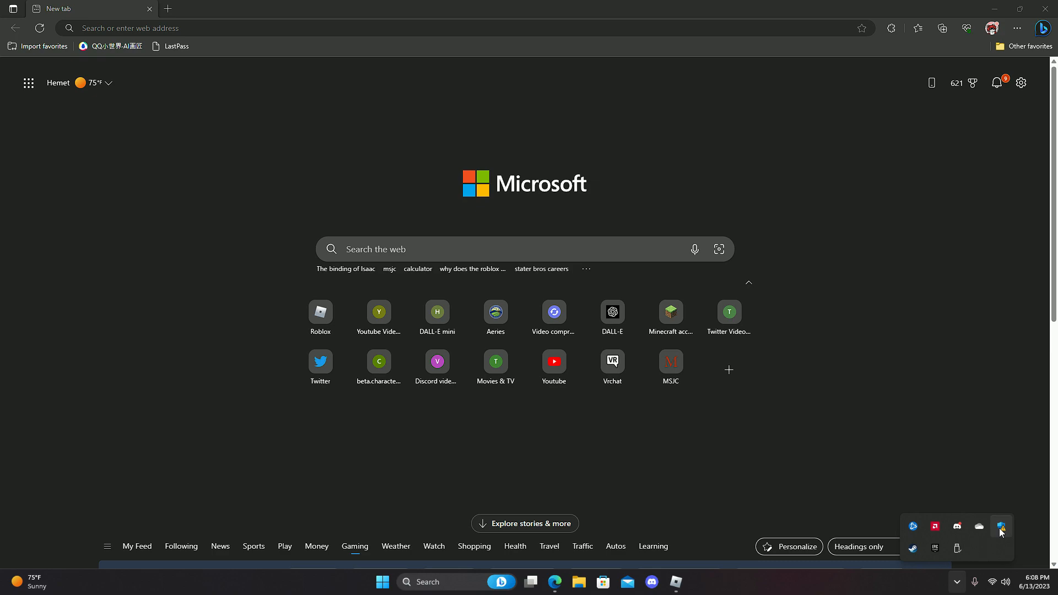
left_click(1000, 526)
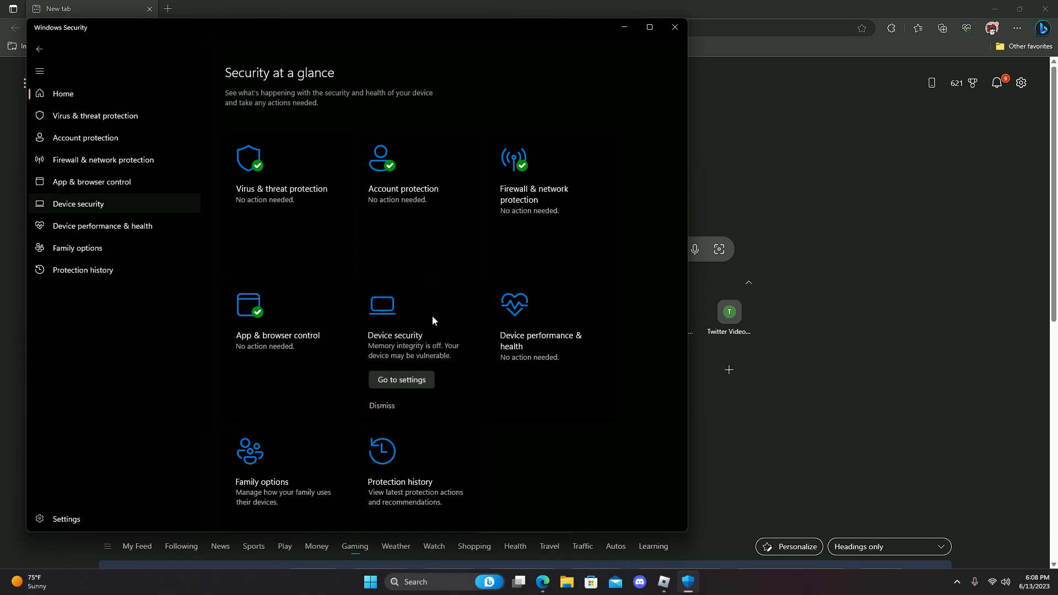
Confirm Memory integrity is Off under Device security > Core isolation, then close Windows Security
left_click(400, 379)
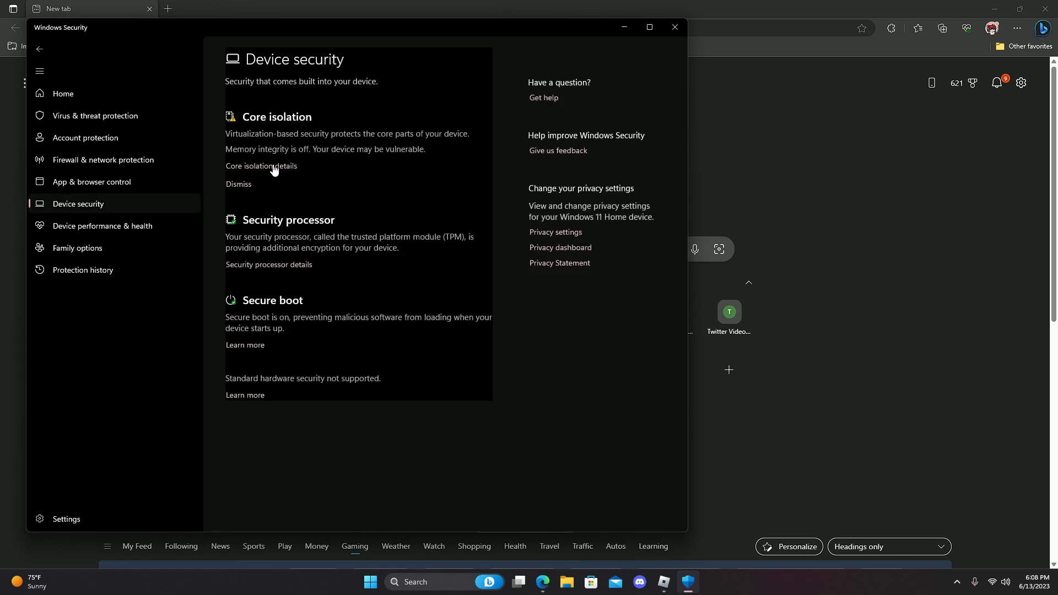
left_click(261, 166)
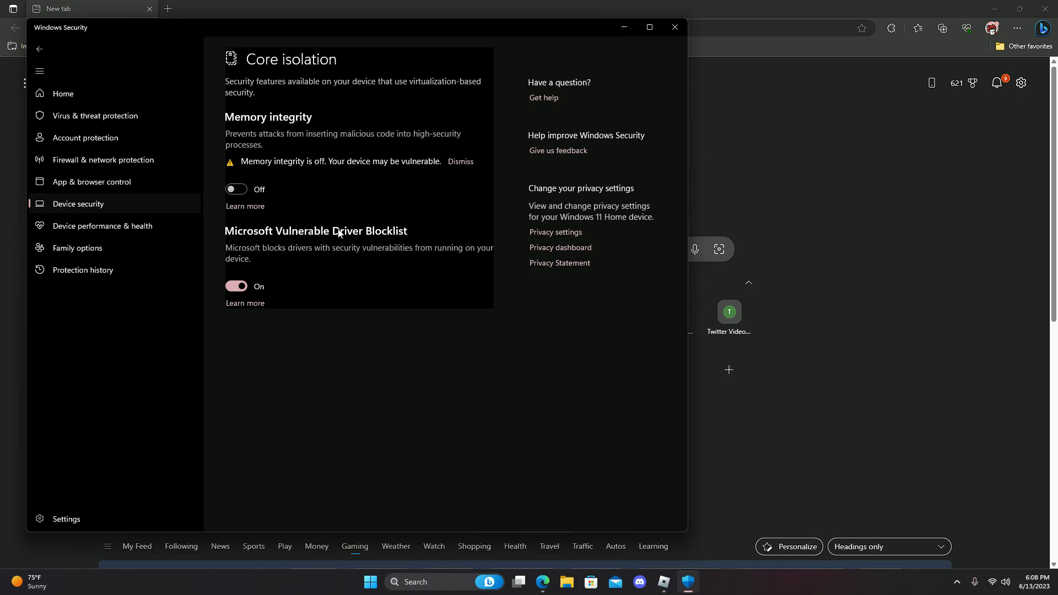
mouse_move(304, 213)
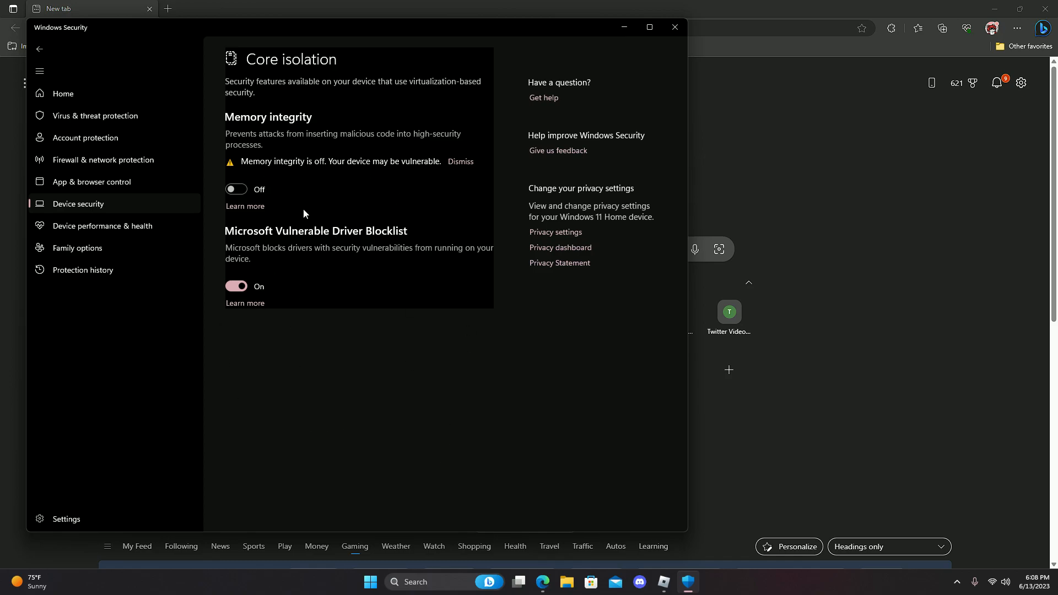
mouse_move(262, 161)
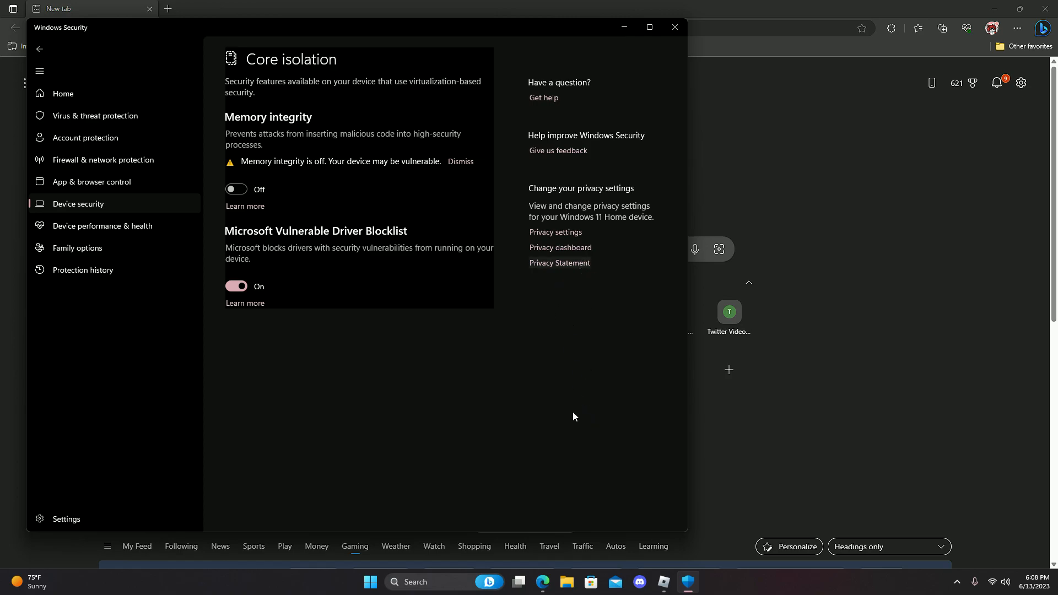
mouse_move(571, 425)
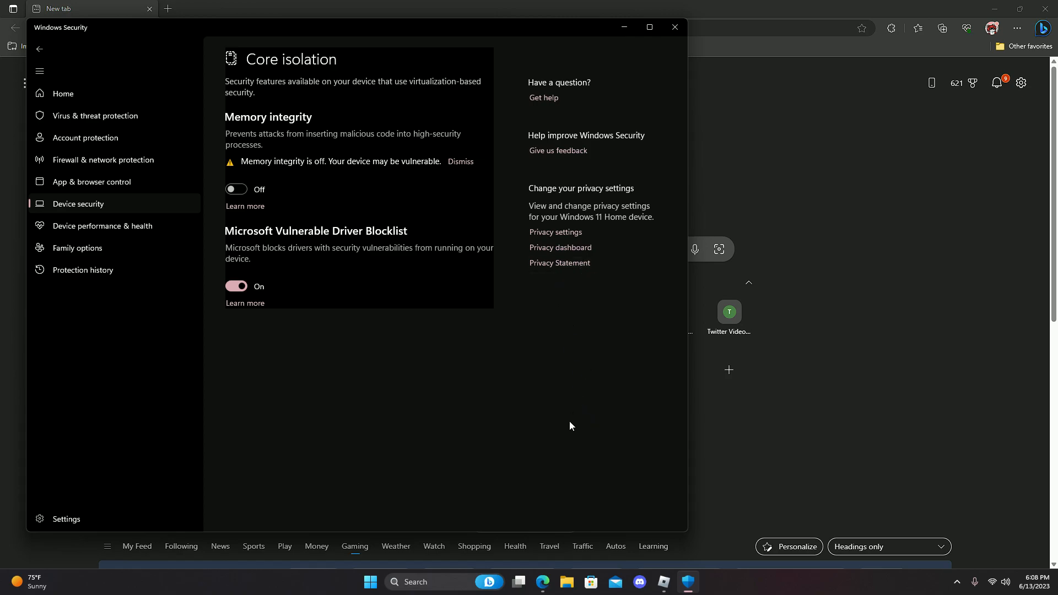
mouse_move(565, 396)
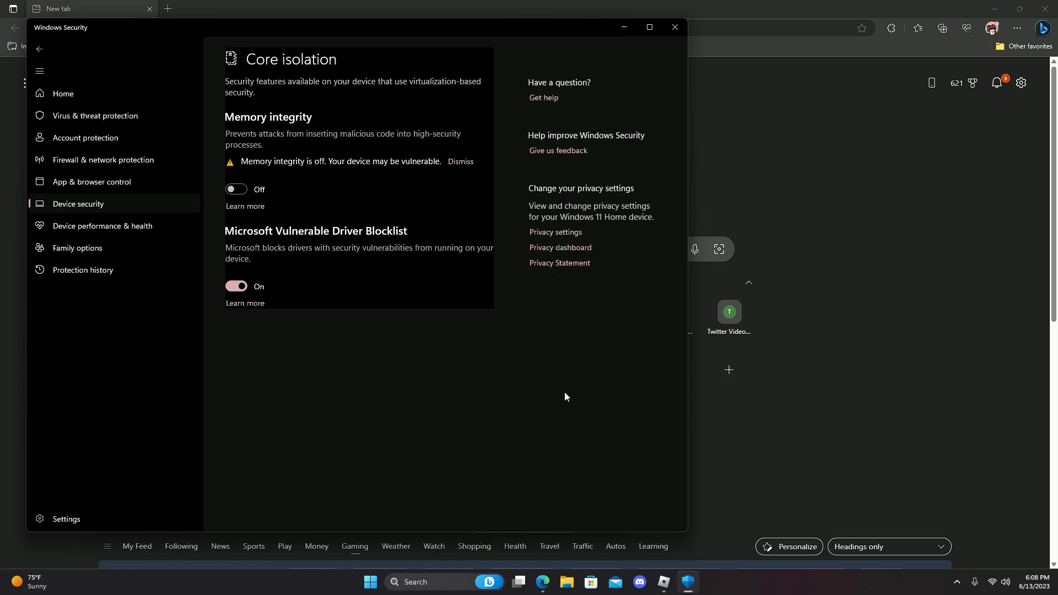
mouse_move(323, 386)
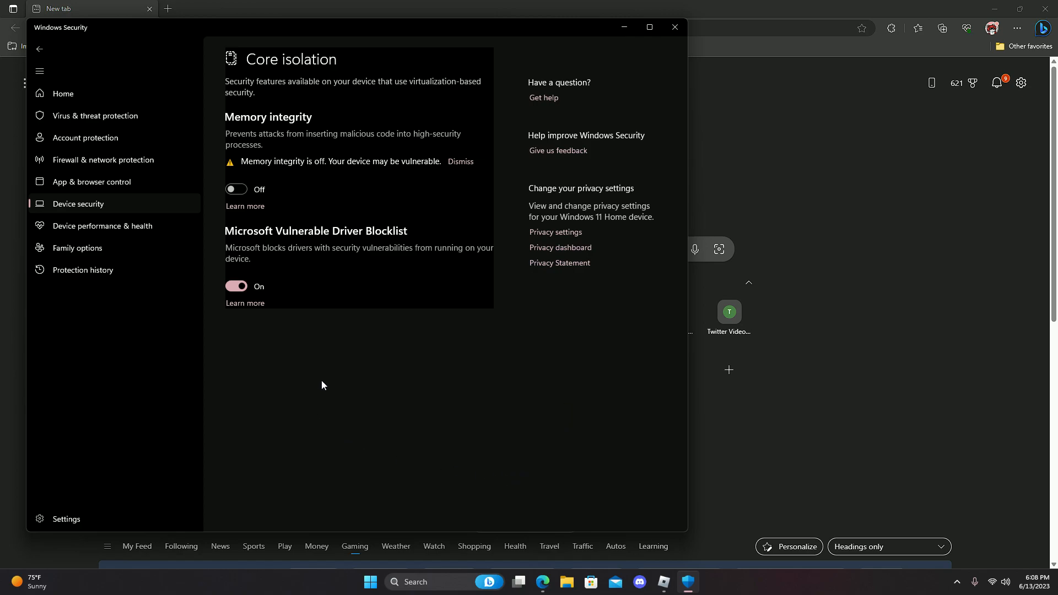
mouse_move(926, 379)
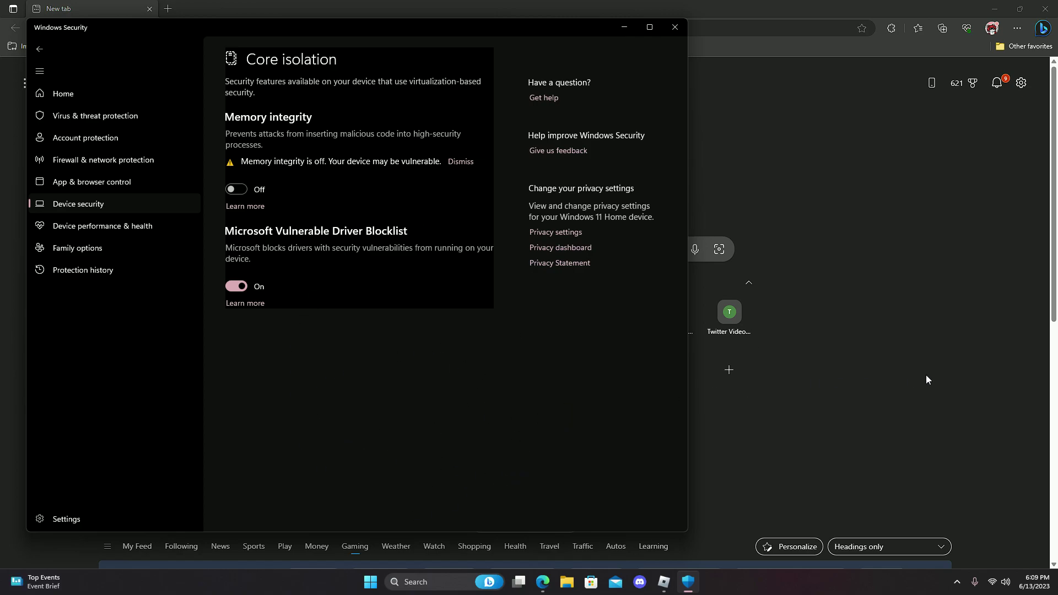
left_click(672, 26)
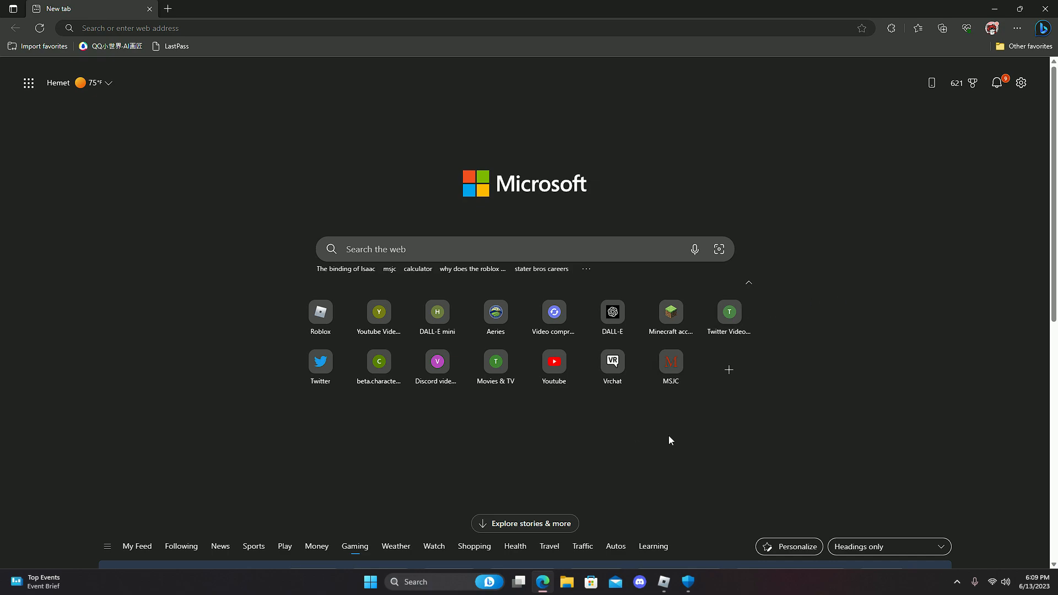
mouse_move(663, 582)
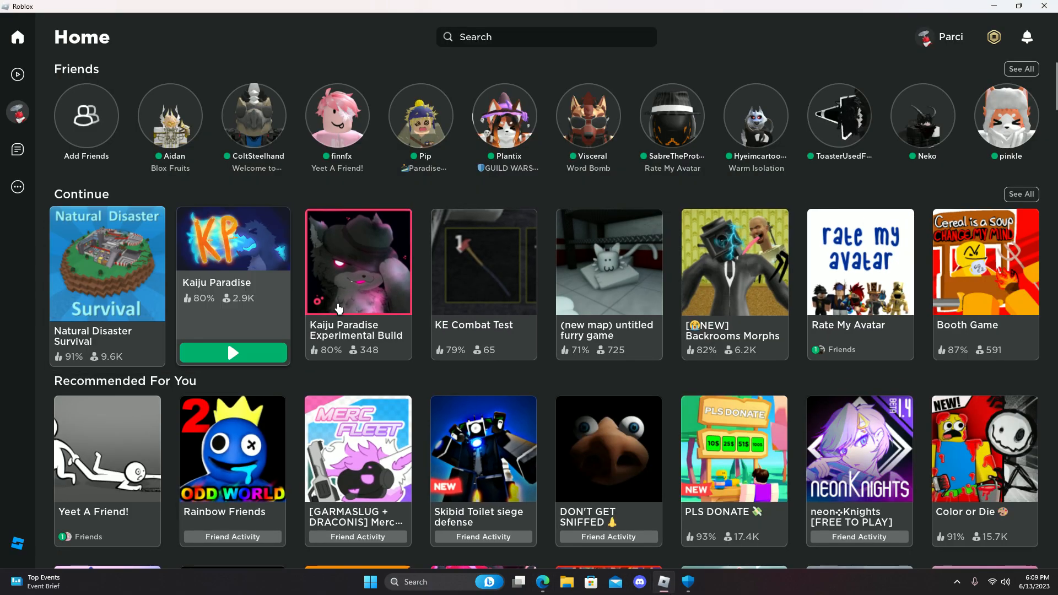
mouse_move(820, 401)
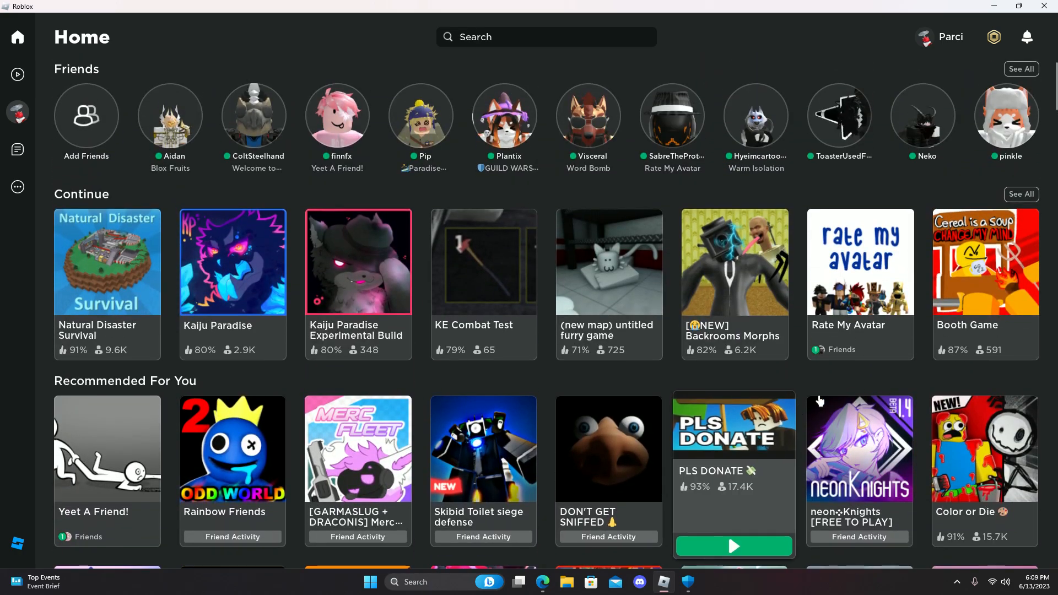
mouse_move(91, 268)
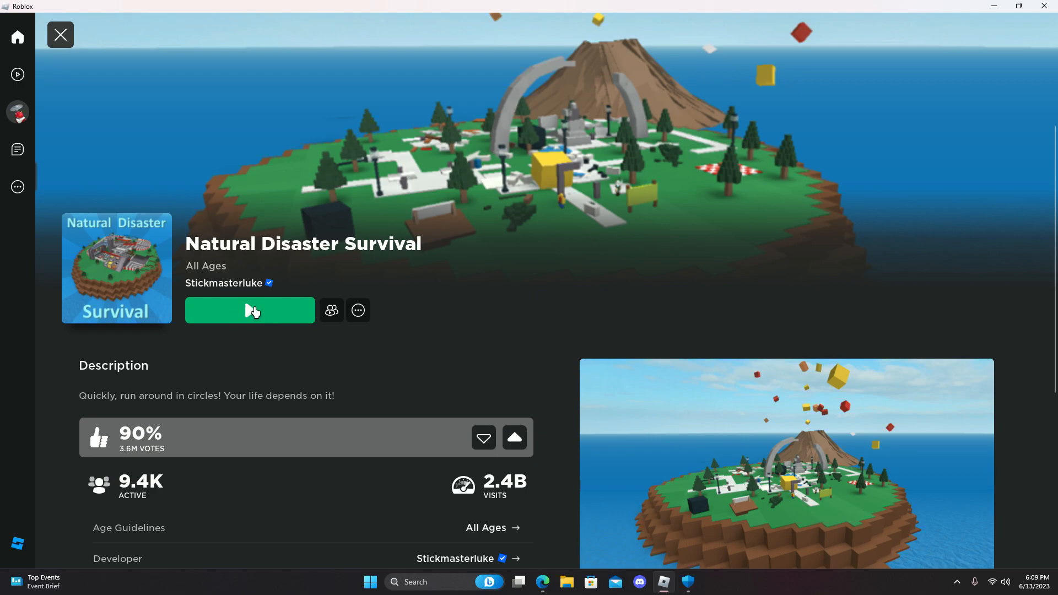
Launch Natural Disaster Survival from the Roblox Home tile
left_click(249, 309)
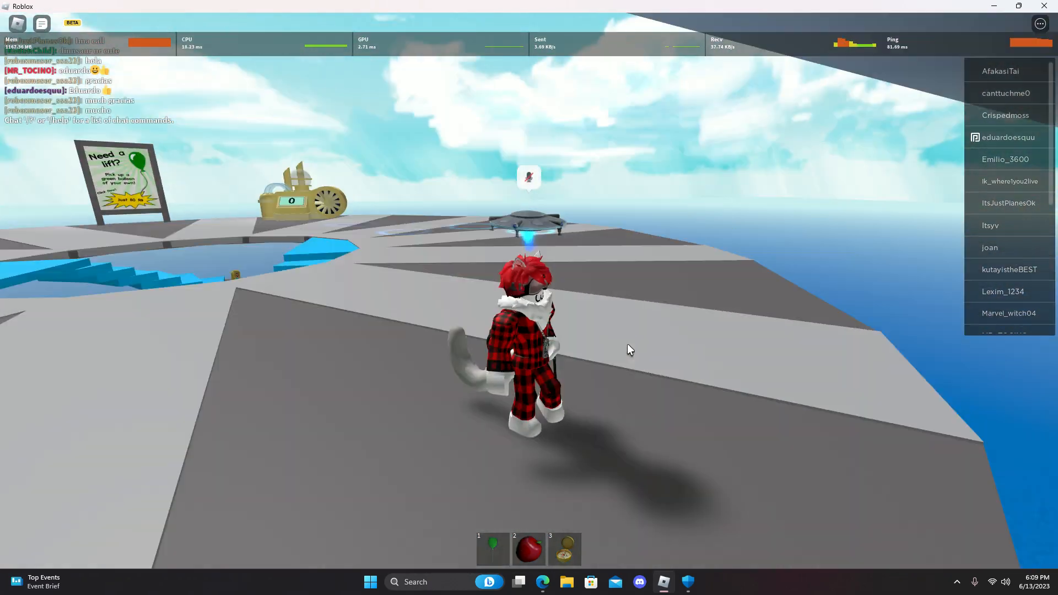
Leave the Natural Disaster Survival experience via the Esc menu and confirm, returning to Roblox home
key("Escape")
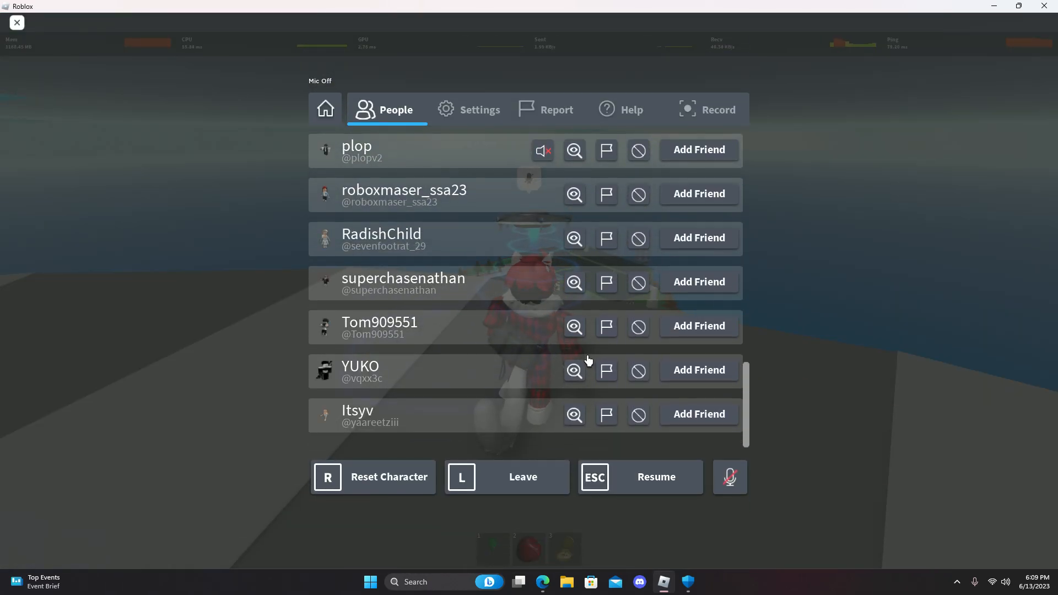
left_click(479, 109)
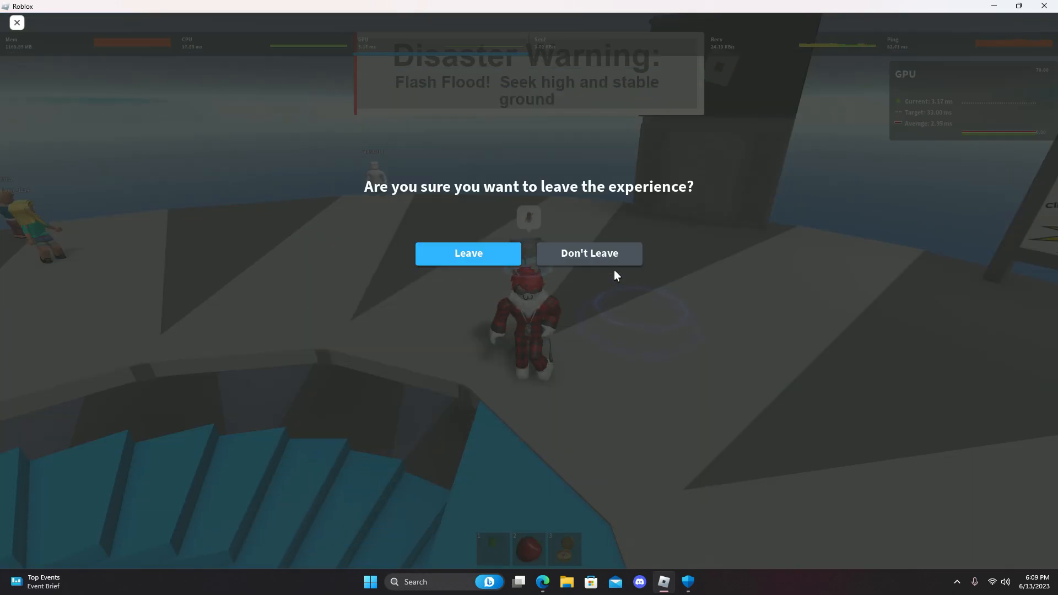
left_click(467, 254)
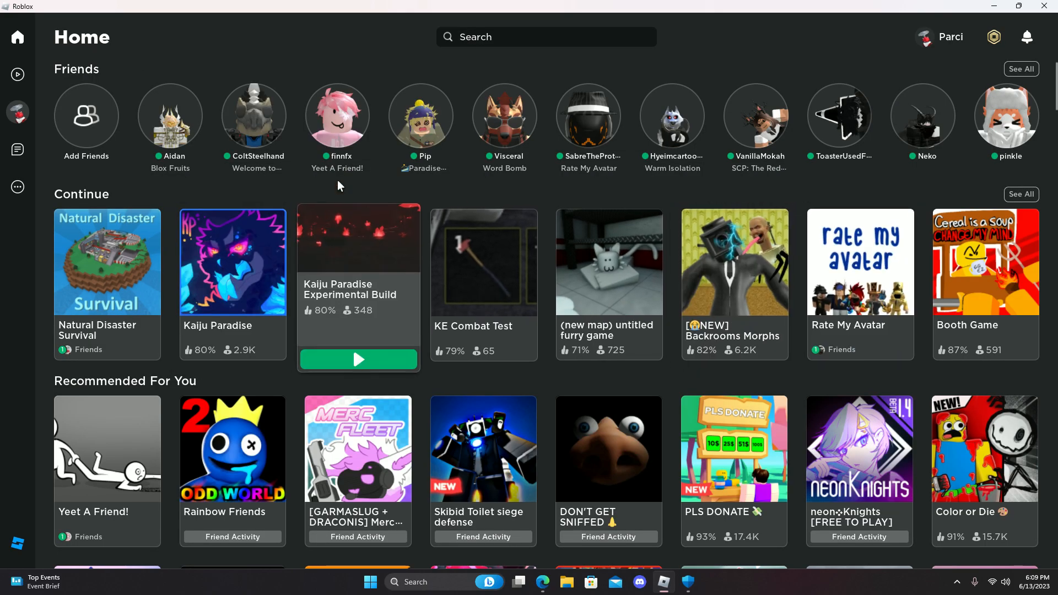
mouse_move(746, 61)
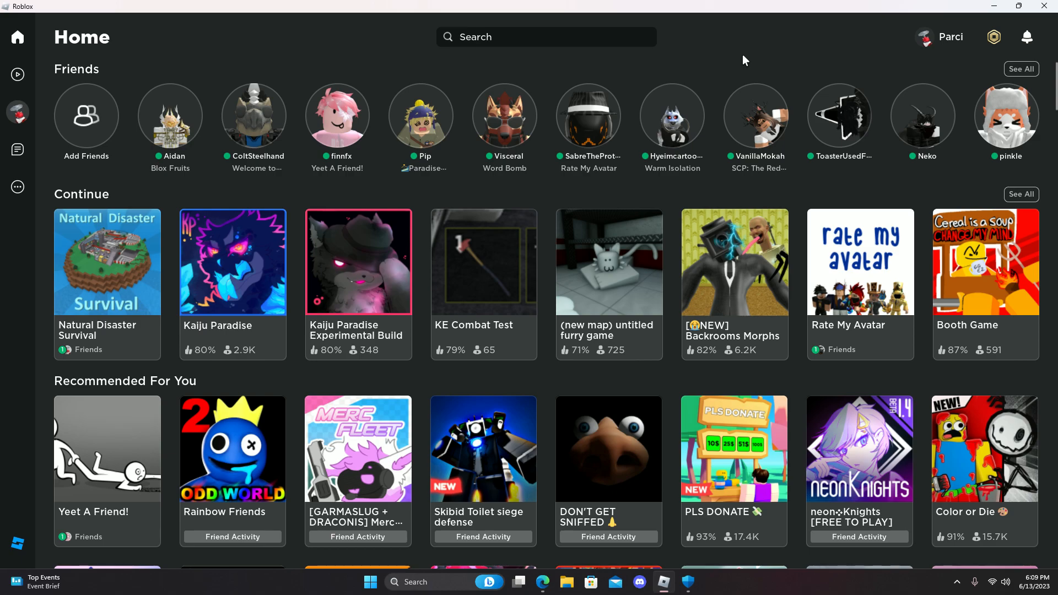
mouse_move(874, 105)
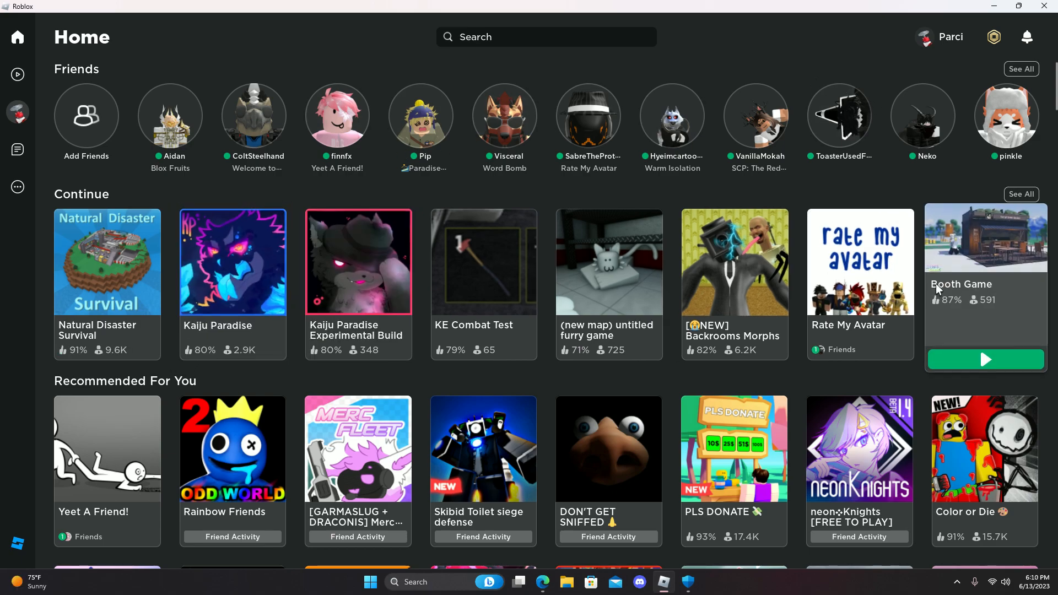
mouse_move(807, 387)
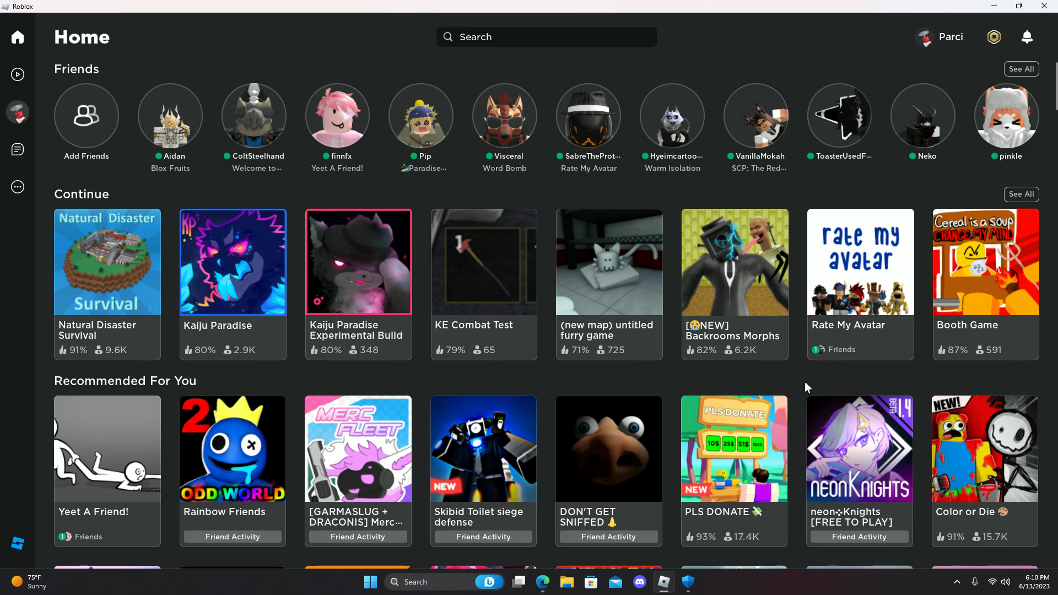
mouse_move(801, 381)
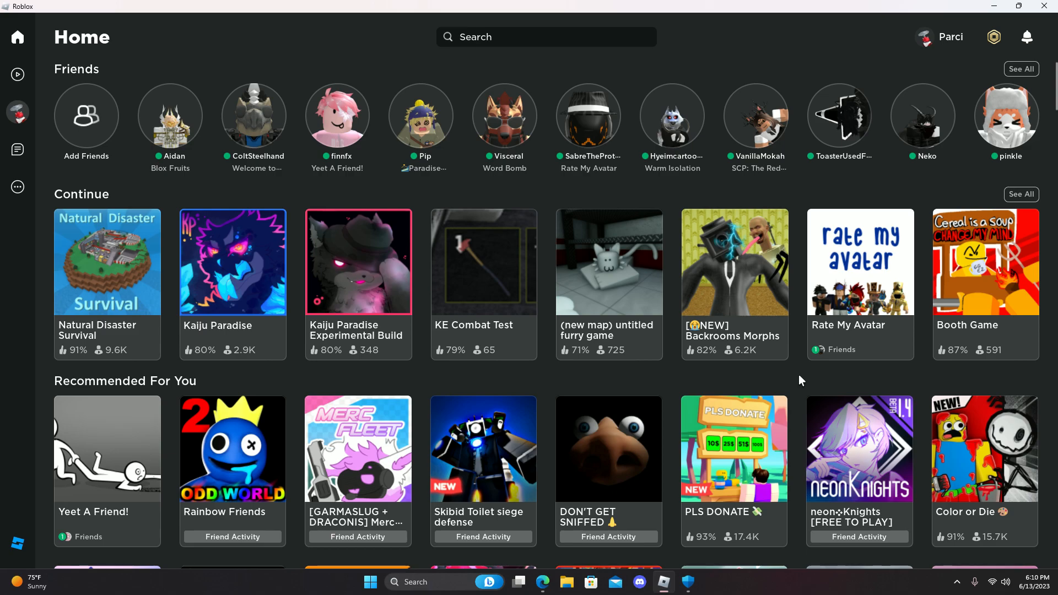
mouse_move(791, 380)
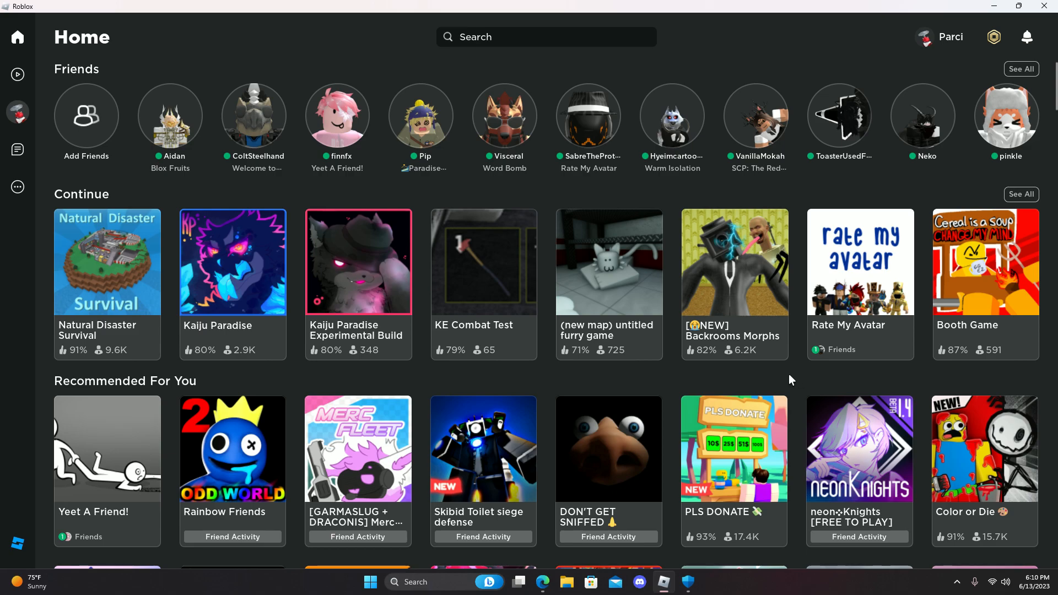
mouse_move(807, 161)
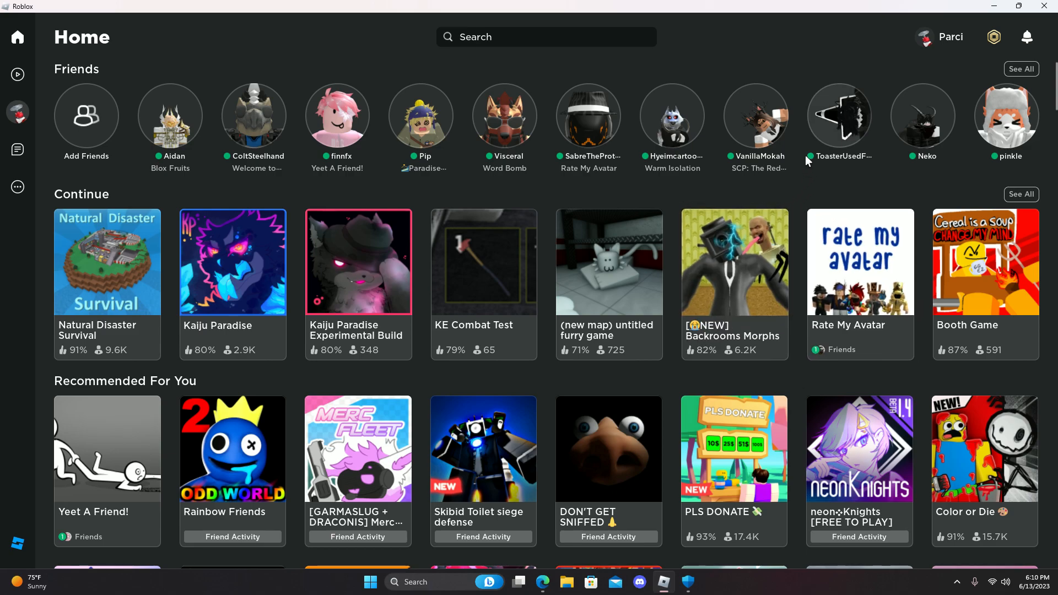
mouse_move(864, 161)
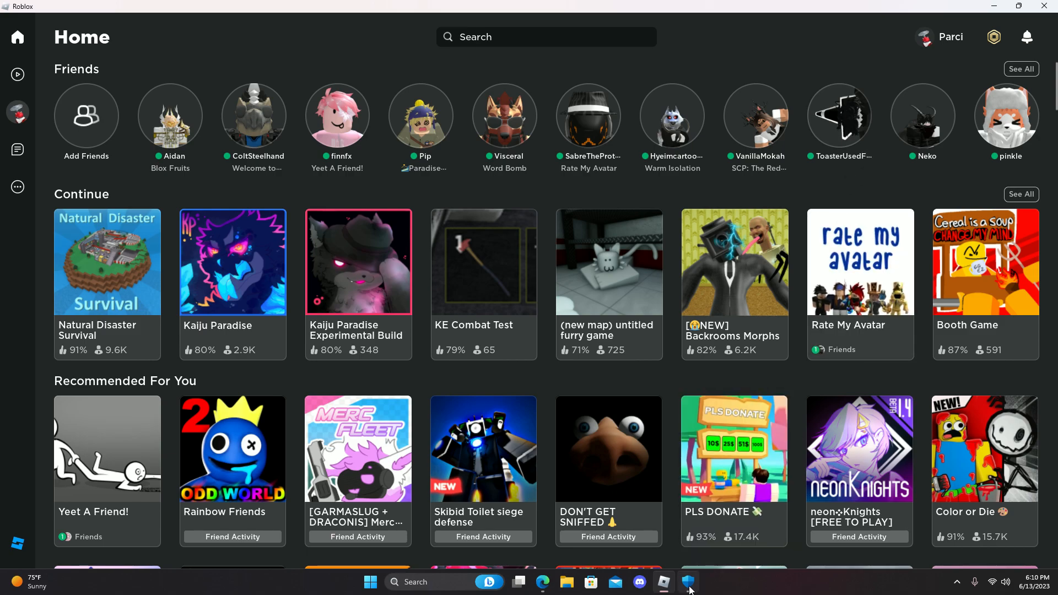
left_click(688, 581)
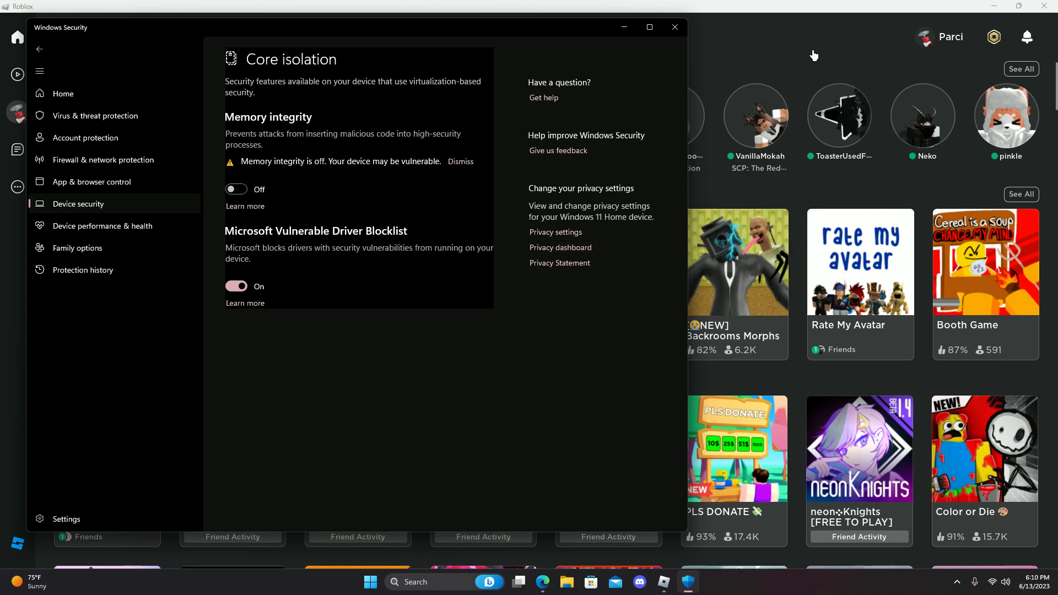
left_click(672, 27)
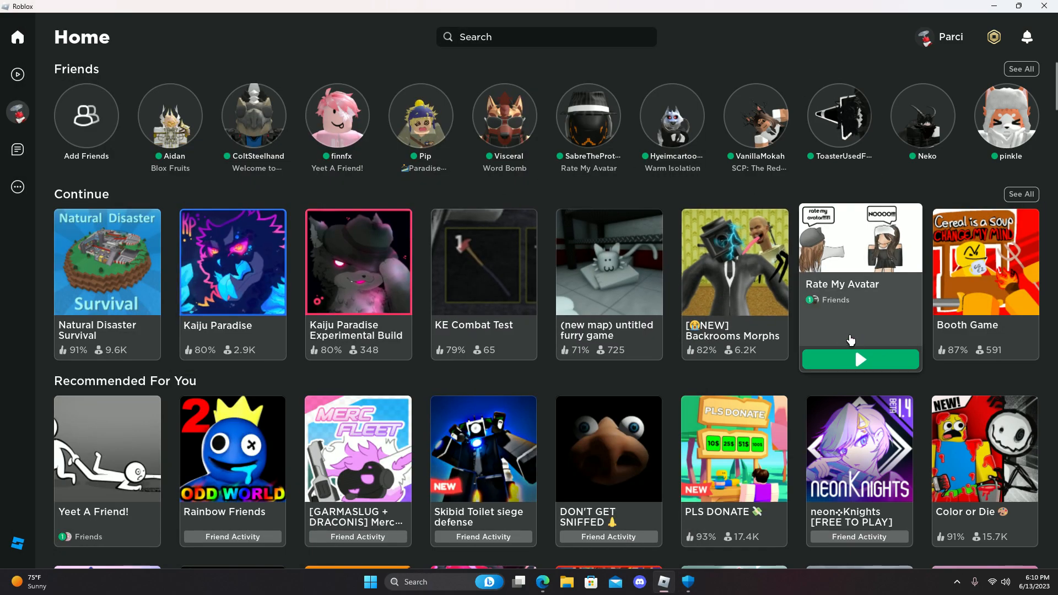
mouse_move(481, 495)
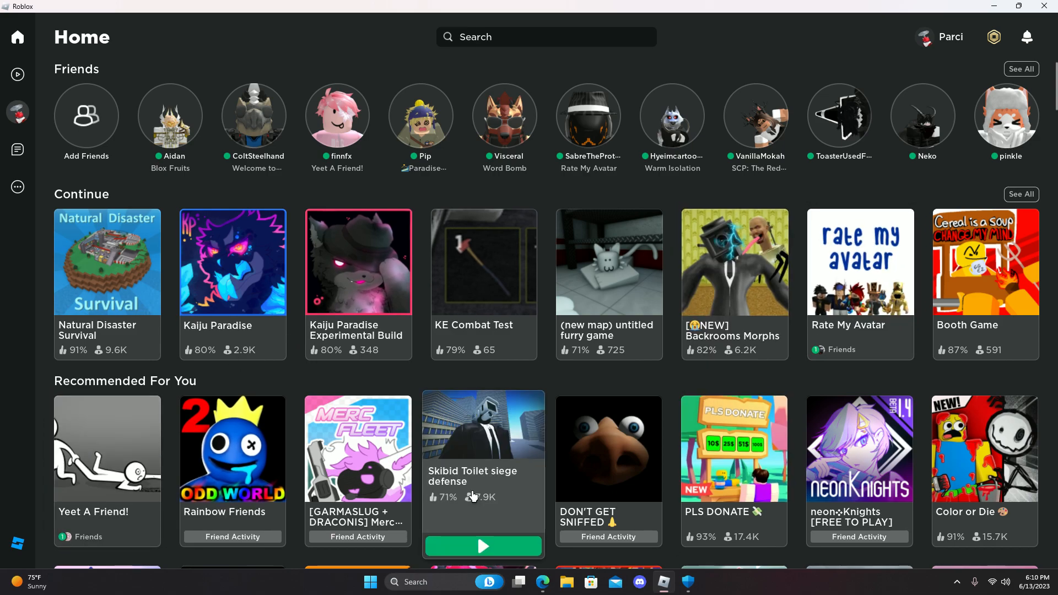
mouse_move(686, 580)
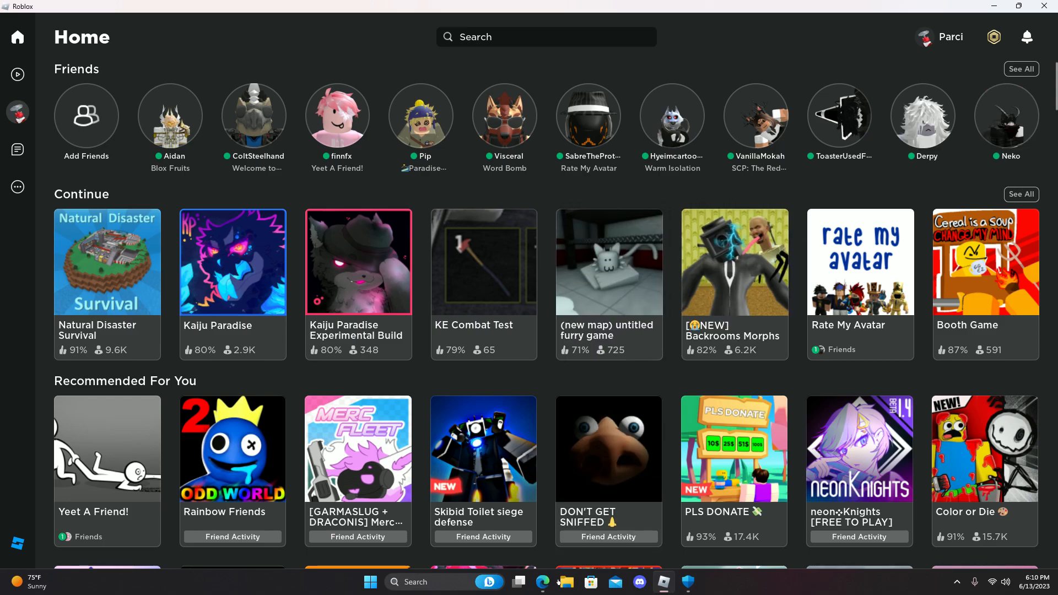
left_click(542, 582)
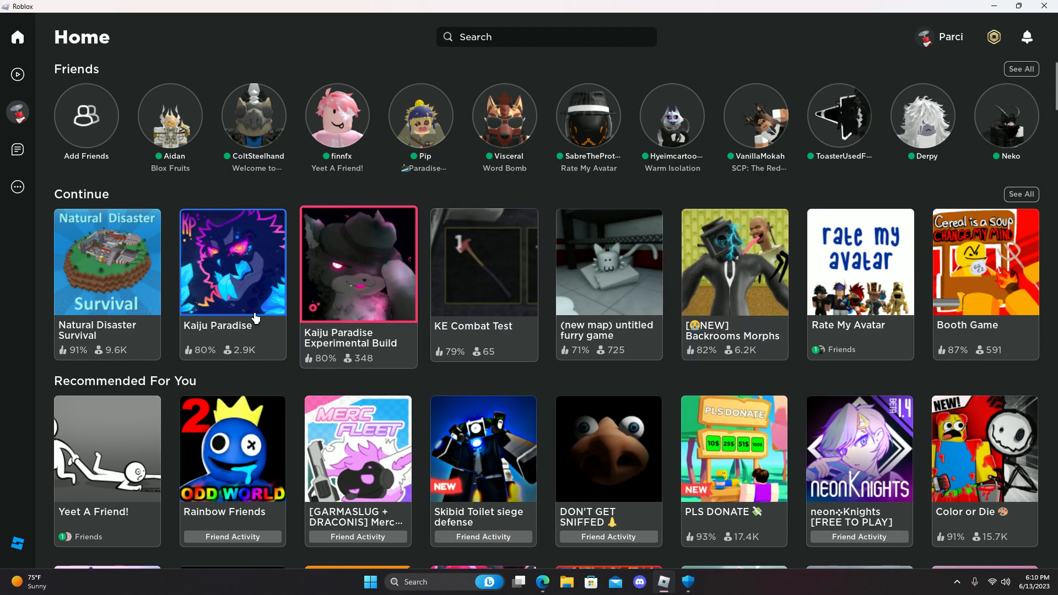
mouse_move(985, 273)
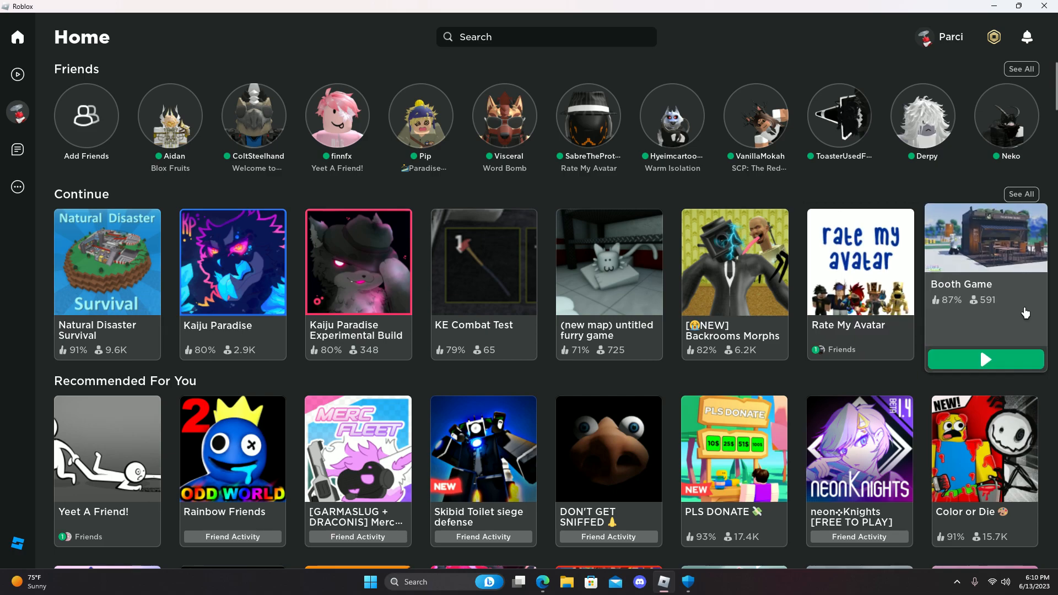
mouse_move(600, 72)
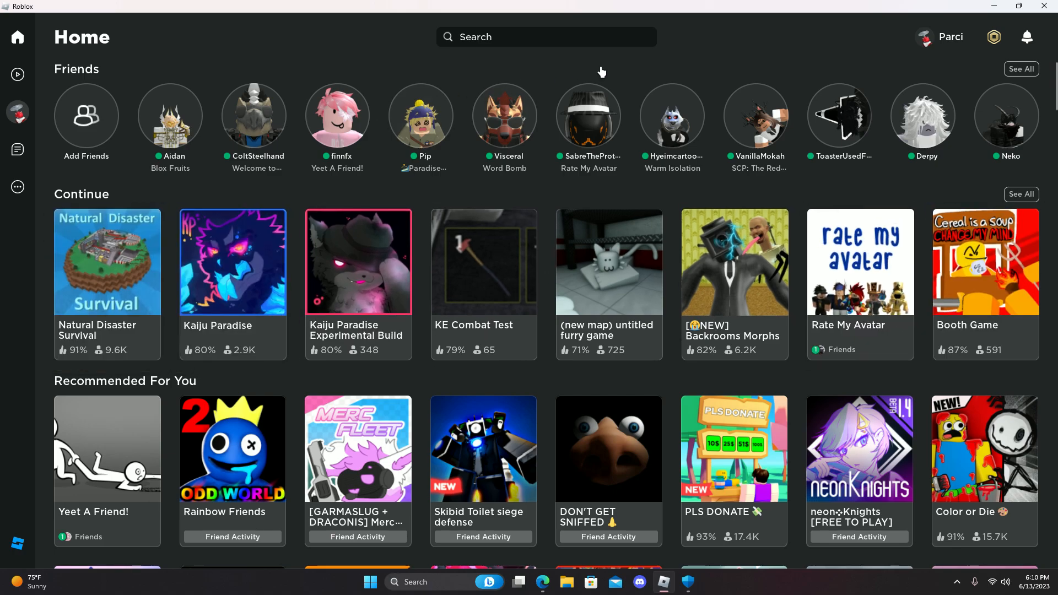
mouse_move(734, 262)
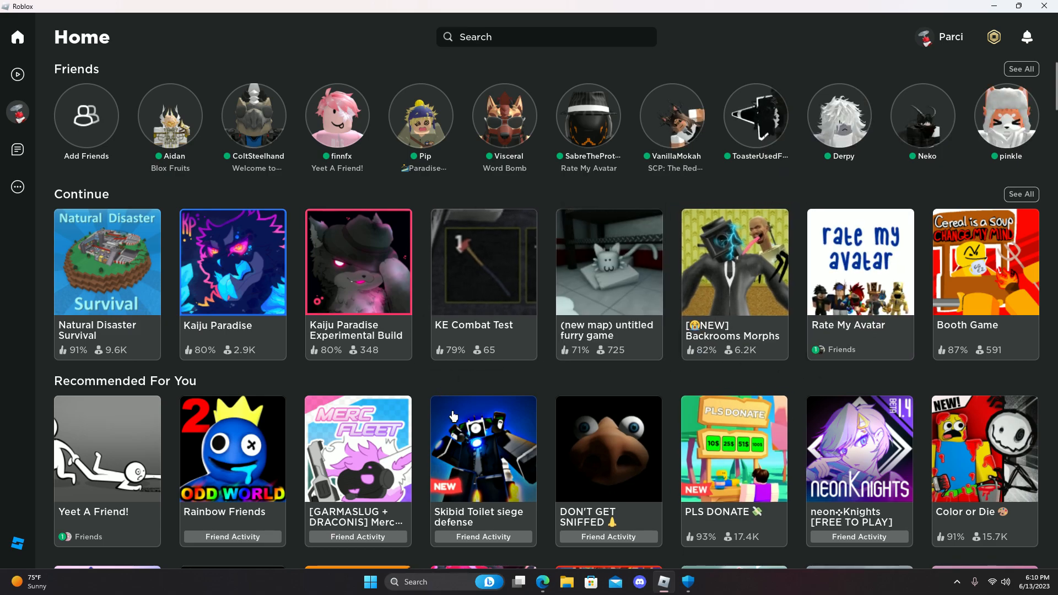
mouse_move(646, 392)
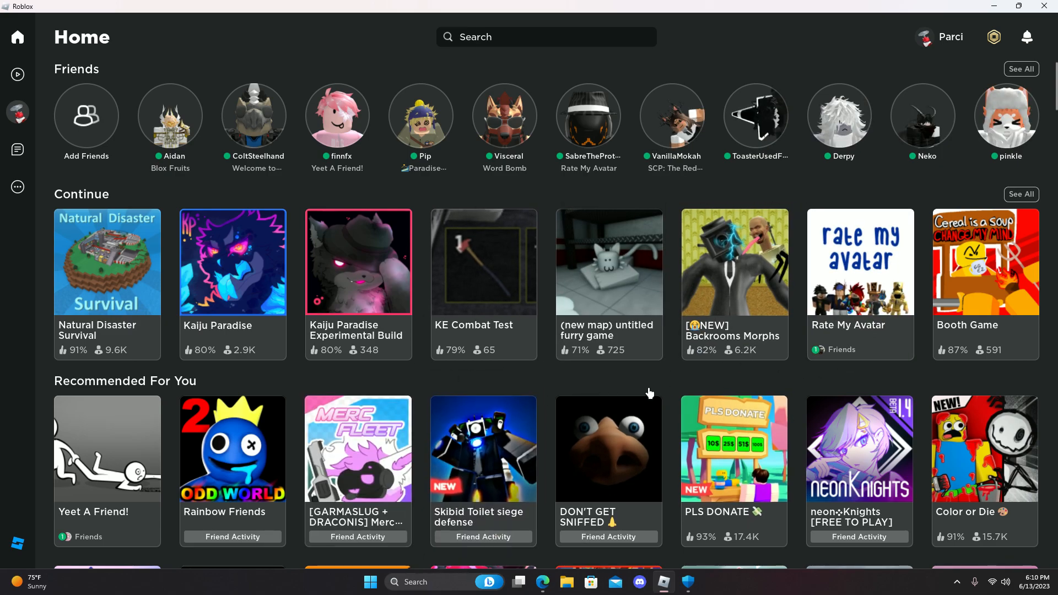